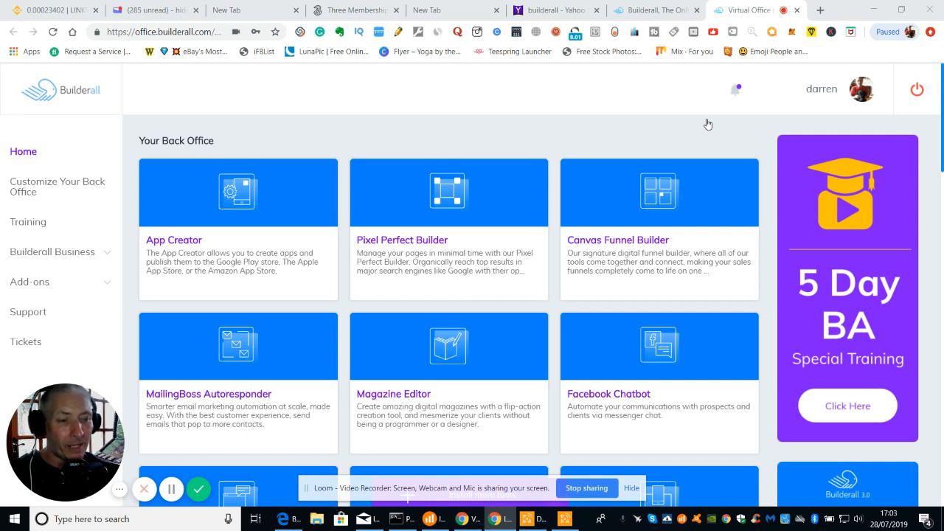
mouse_move(366, 168)
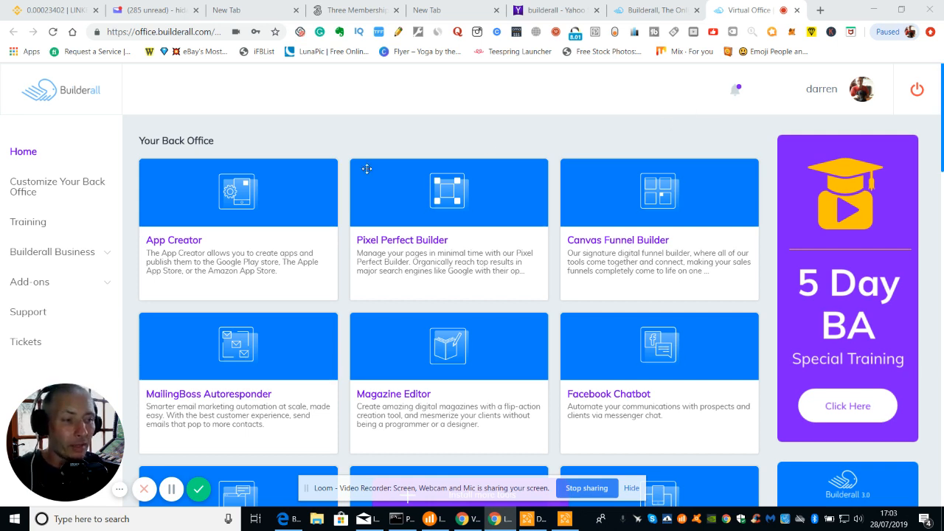
mouse_move(251, 198)
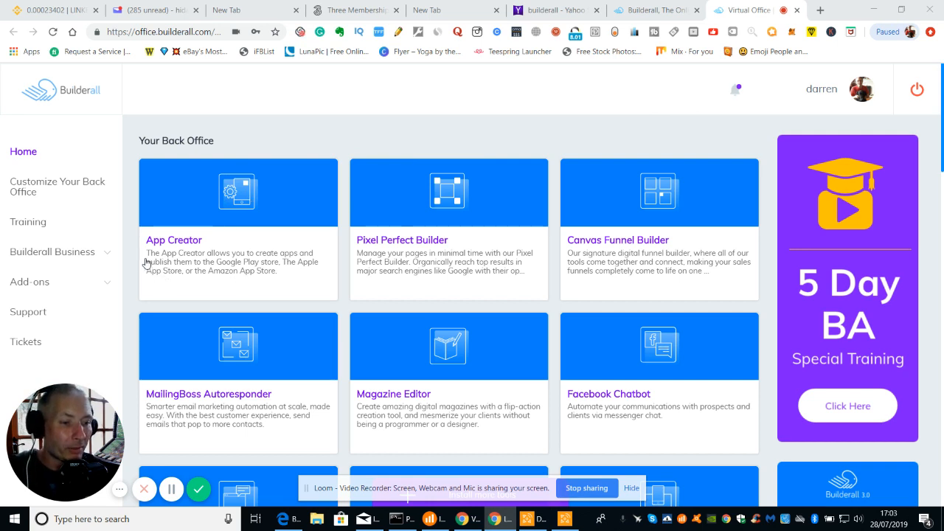
mouse_move(228, 268)
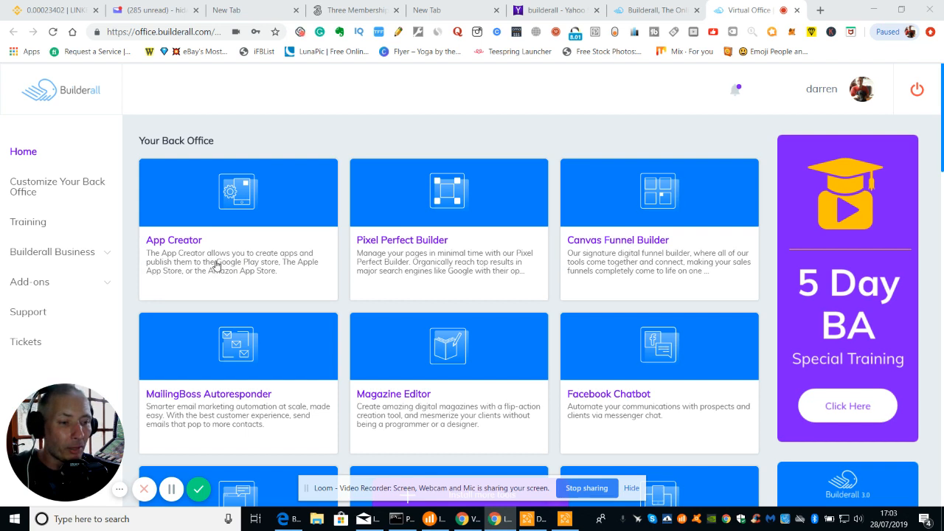
mouse_move(284, 277)
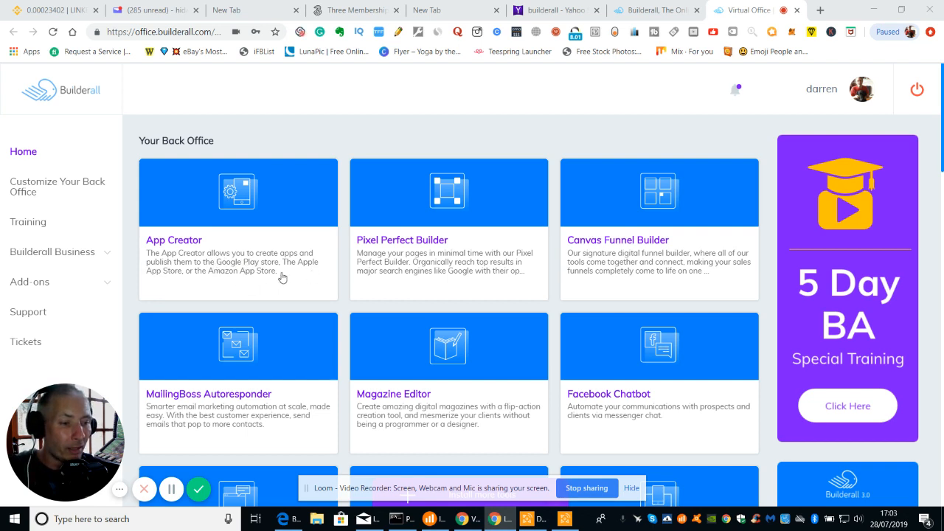
mouse_move(163, 296)
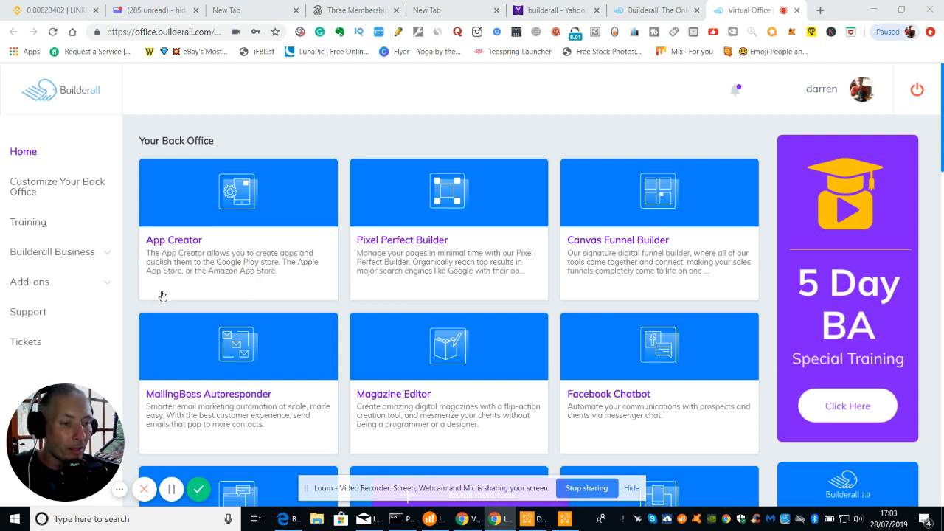
mouse_move(222, 283)
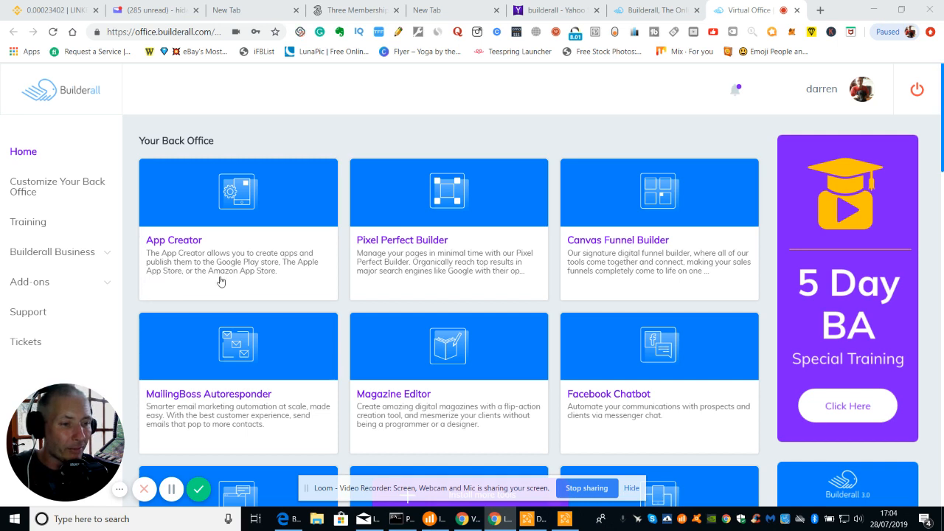
mouse_move(235, 275)
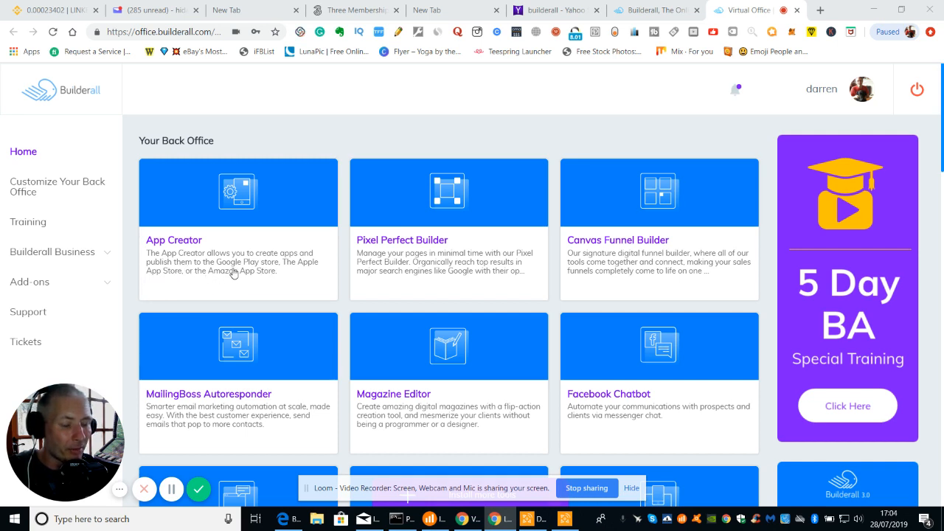
mouse_move(171, 285)
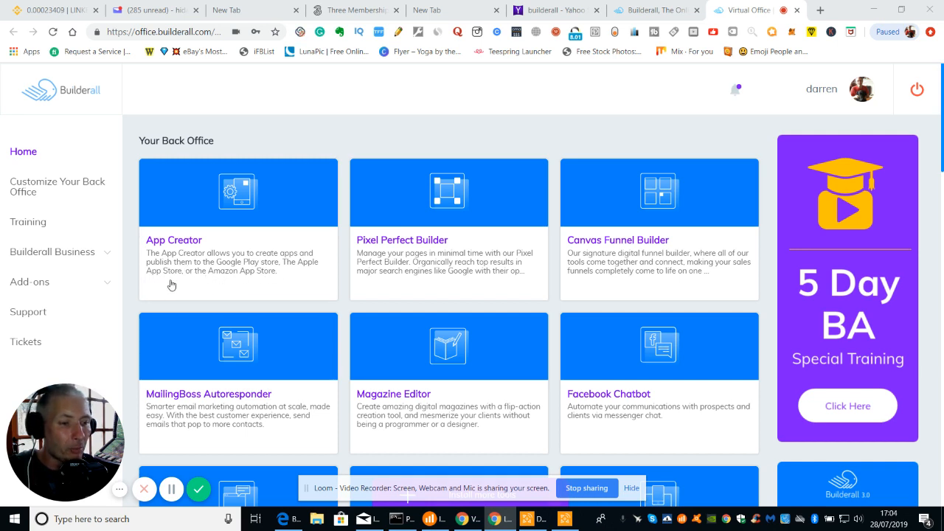
mouse_move(257, 285)
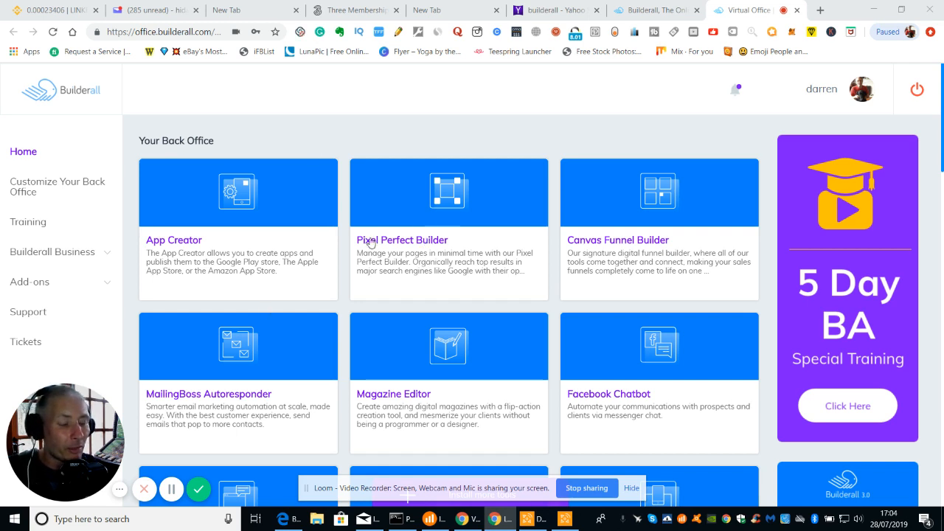
mouse_move(440, 205)
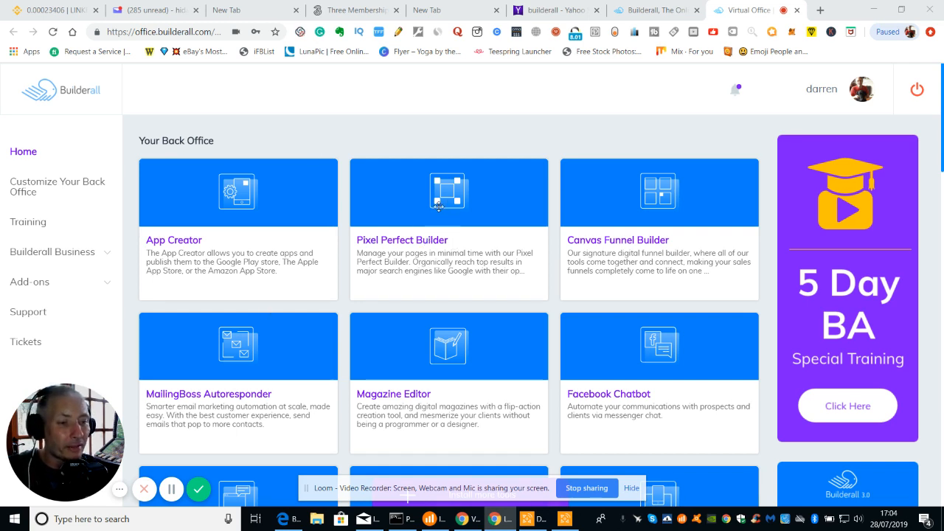
mouse_move(436, 266)
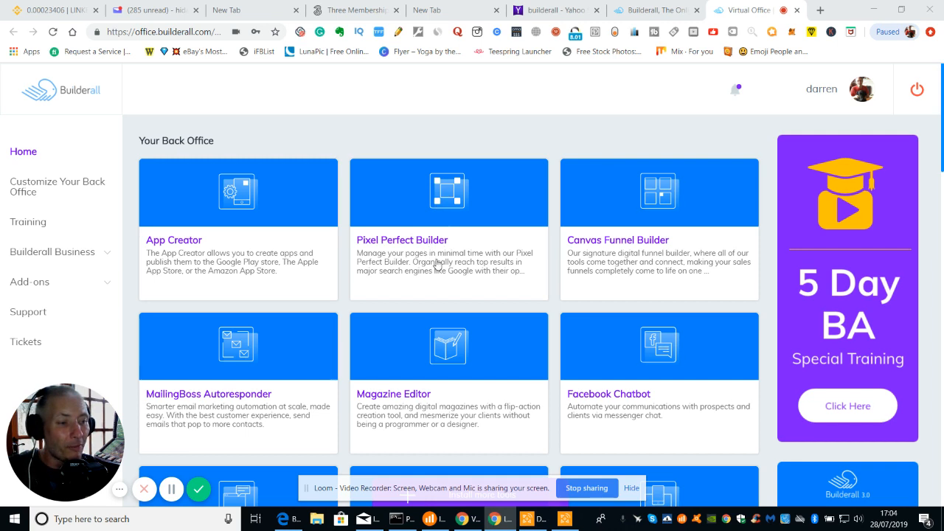
mouse_move(416, 243)
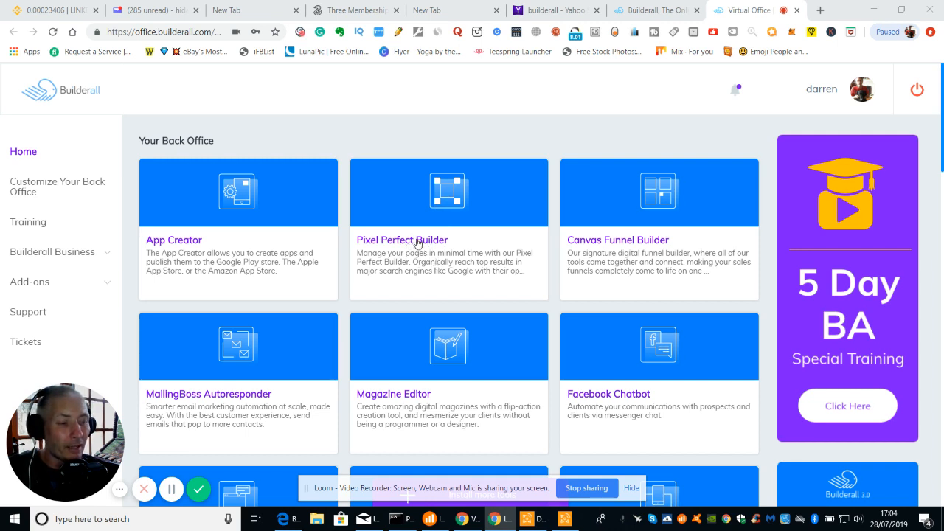
mouse_move(461, 243)
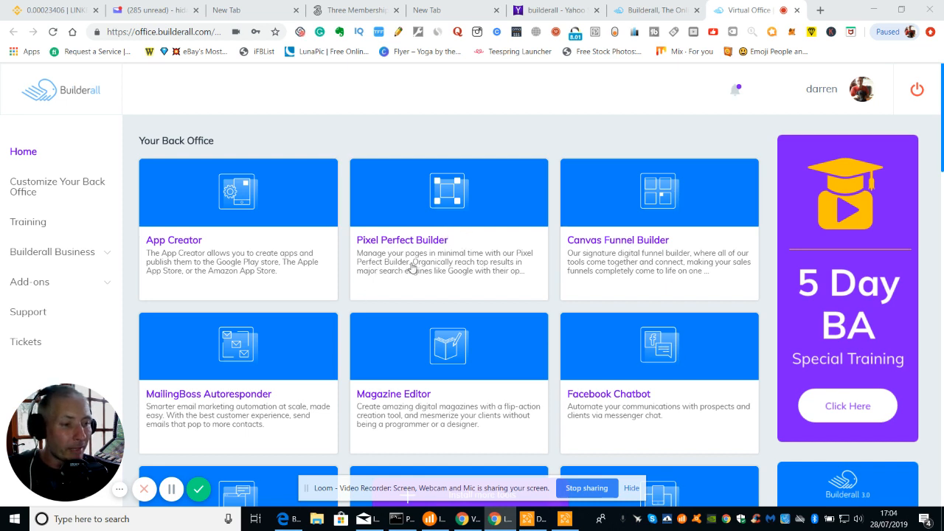
mouse_move(391, 271)
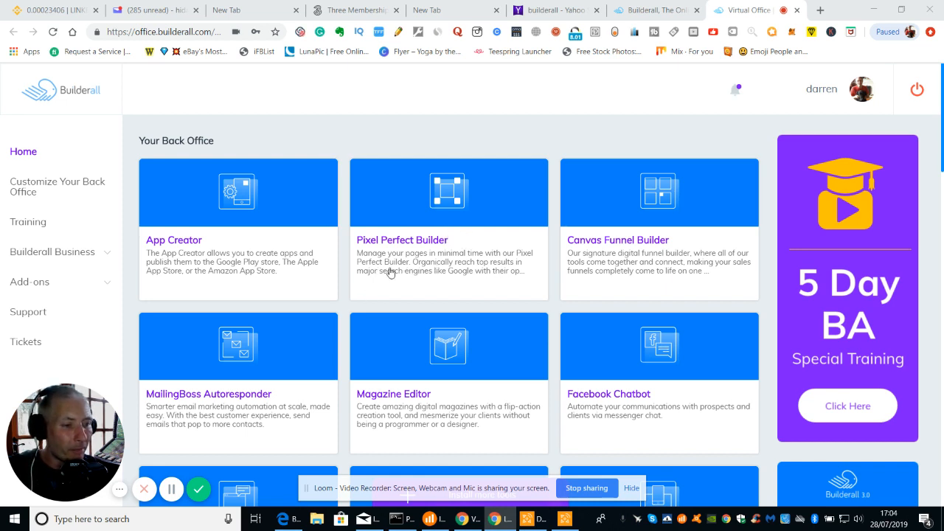
mouse_move(436, 278)
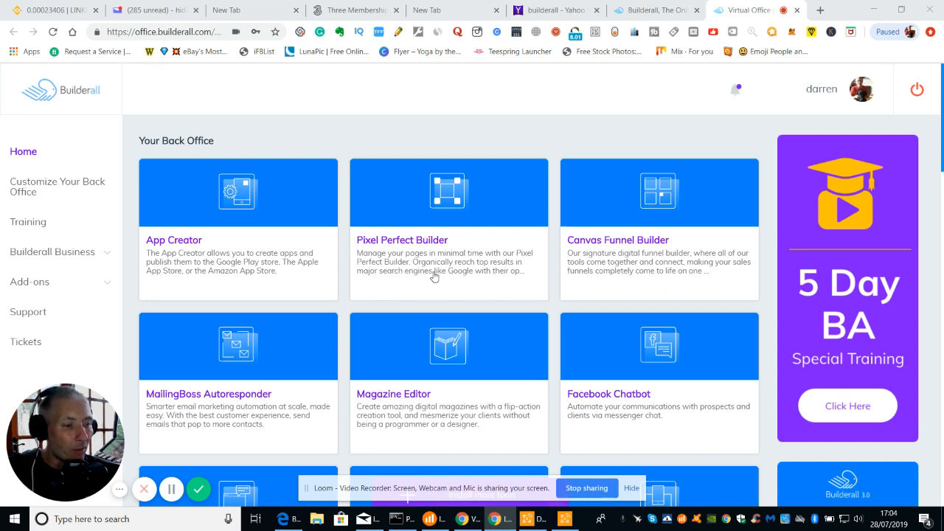
mouse_move(371, 279)
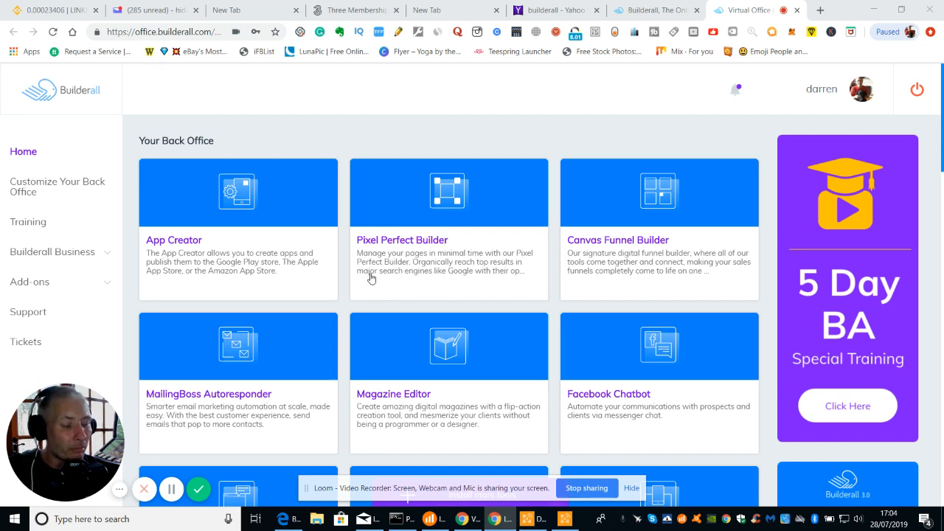
mouse_move(493, 283)
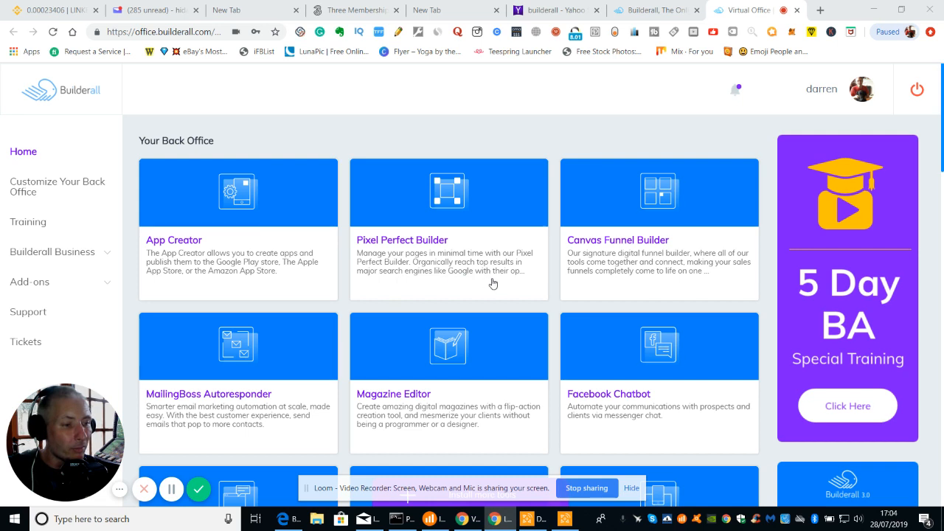
mouse_move(505, 287)
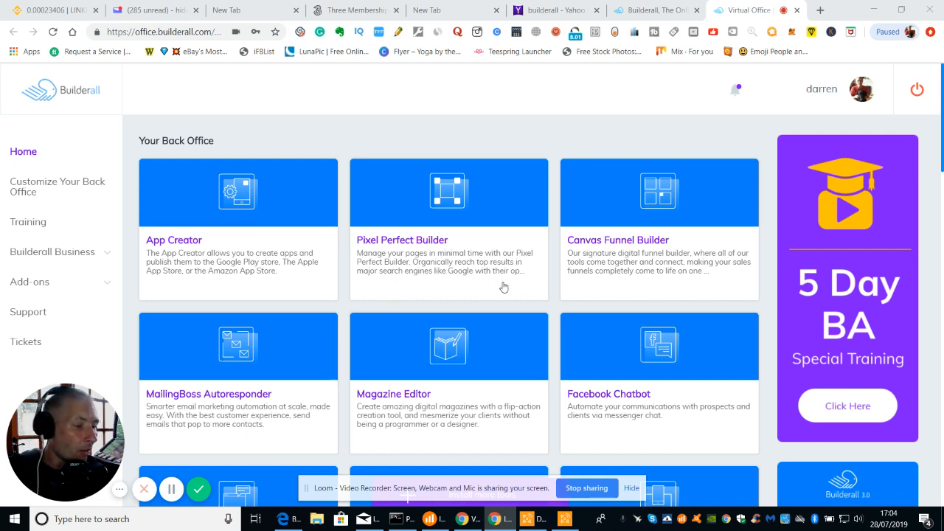
mouse_move(644, 257)
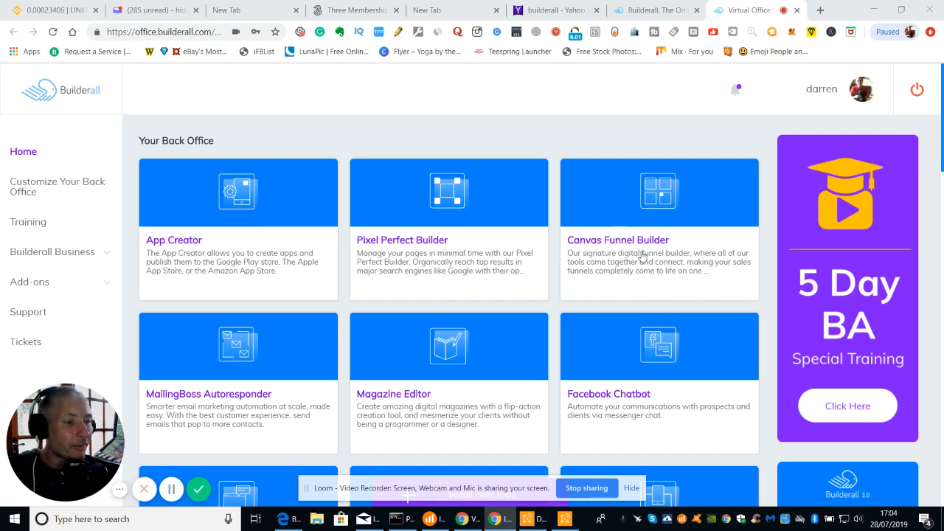
mouse_move(638, 248)
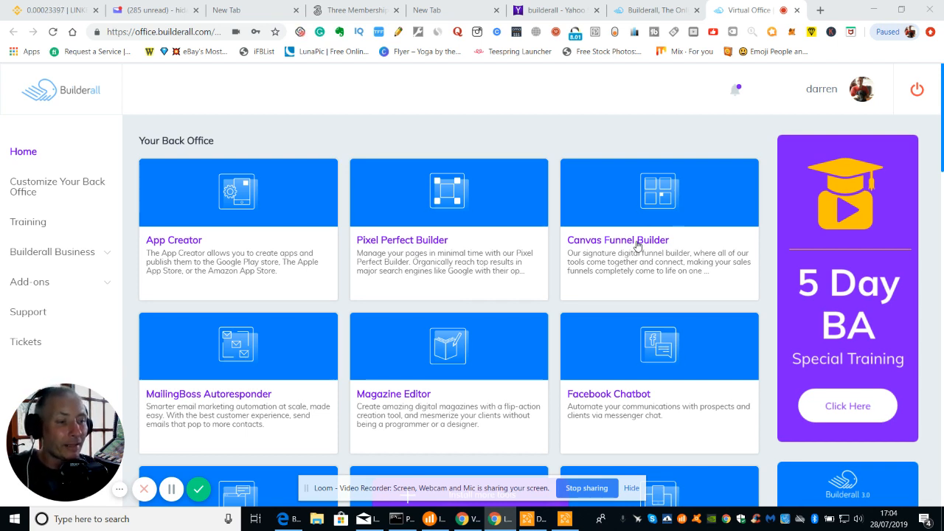
mouse_move(641, 288)
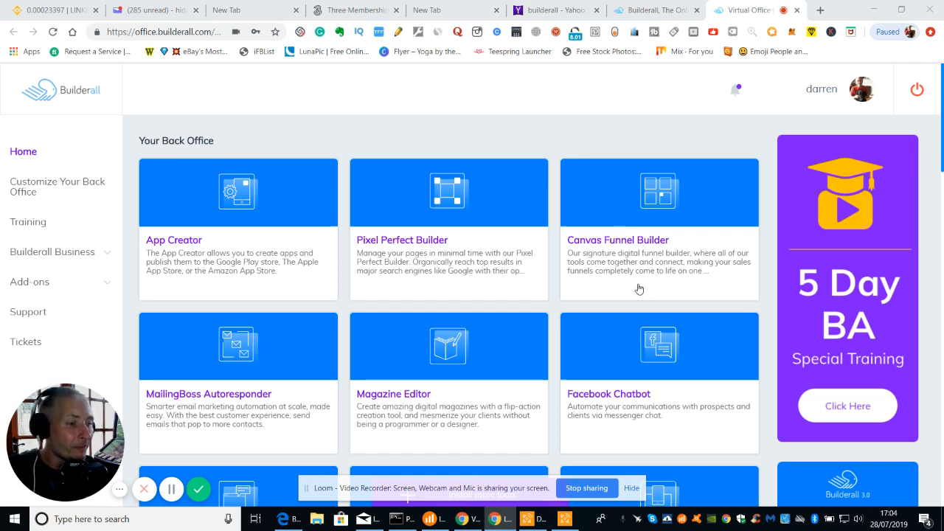
mouse_move(667, 292)
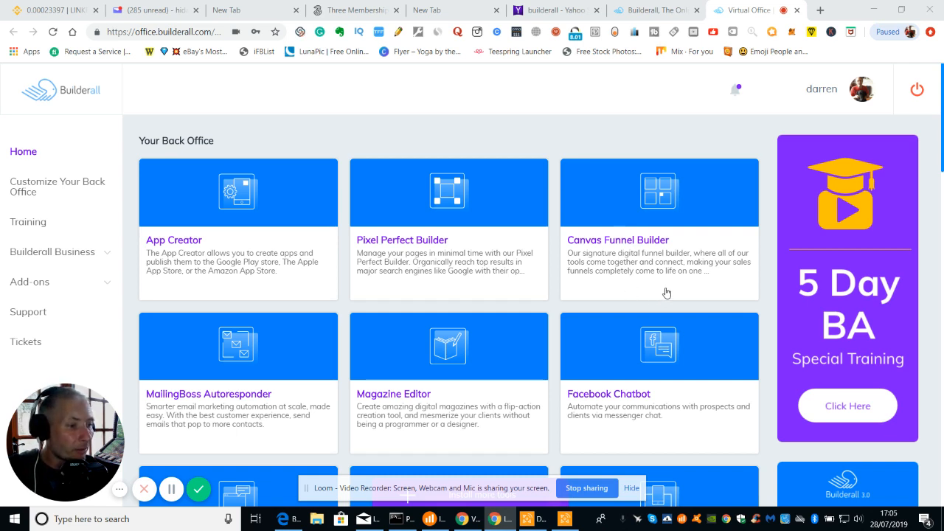
mouse_move(681, 295)
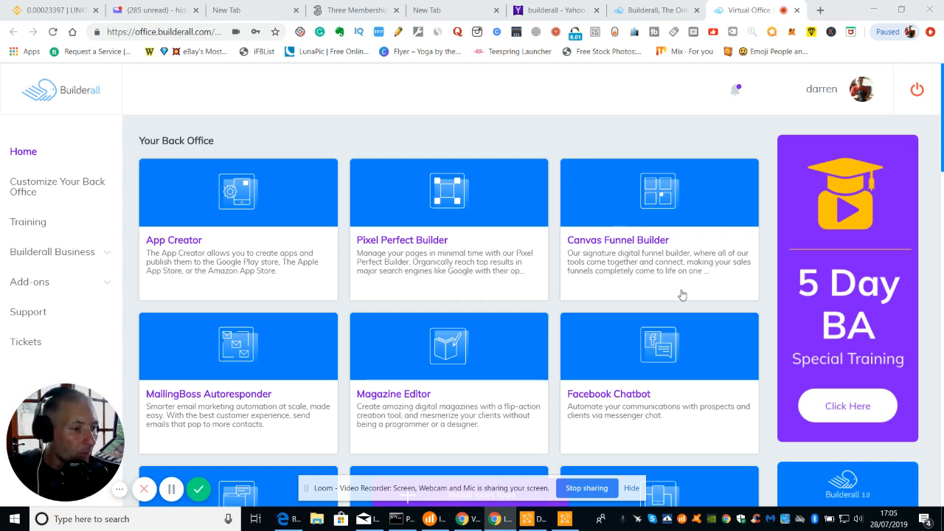
mouse_move(679, 292)
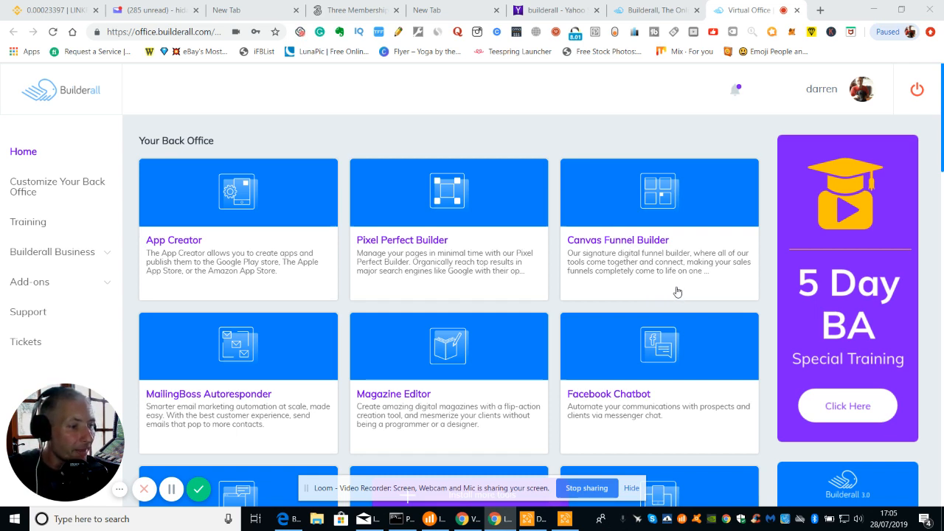
mouse_move(606, 303)
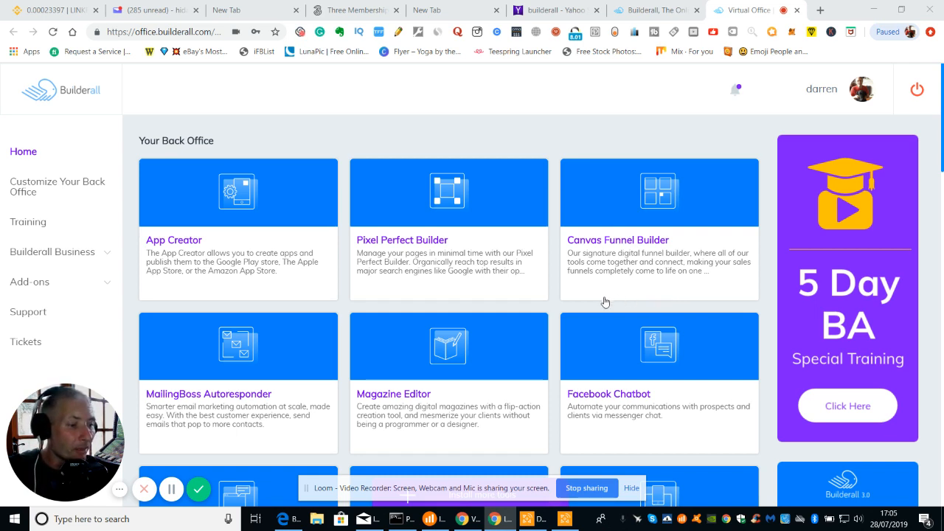
mouse_move(254, 394)
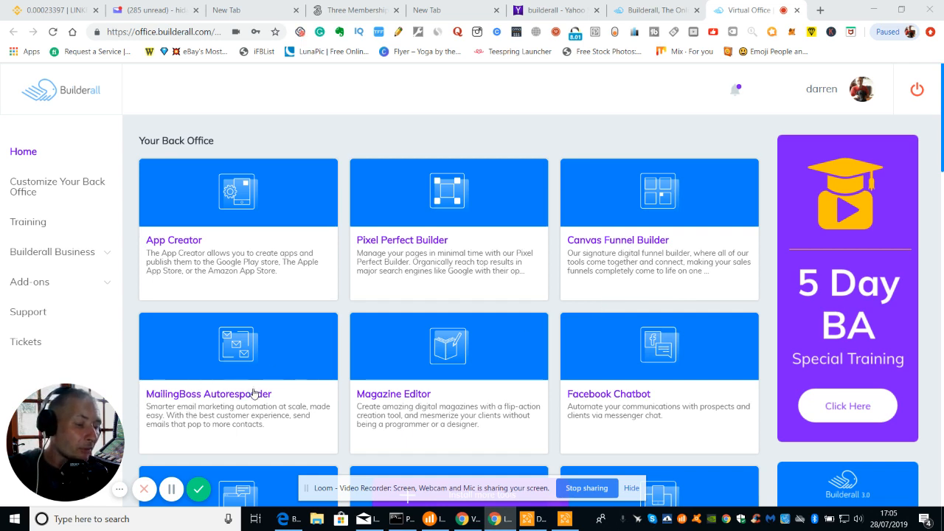
mouse_move(275, 358)
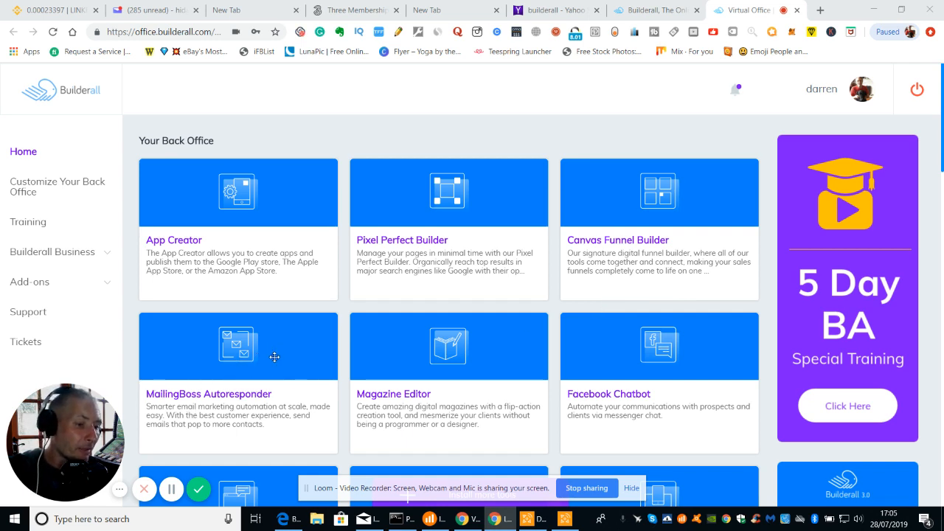
mouse_move(288, 379)
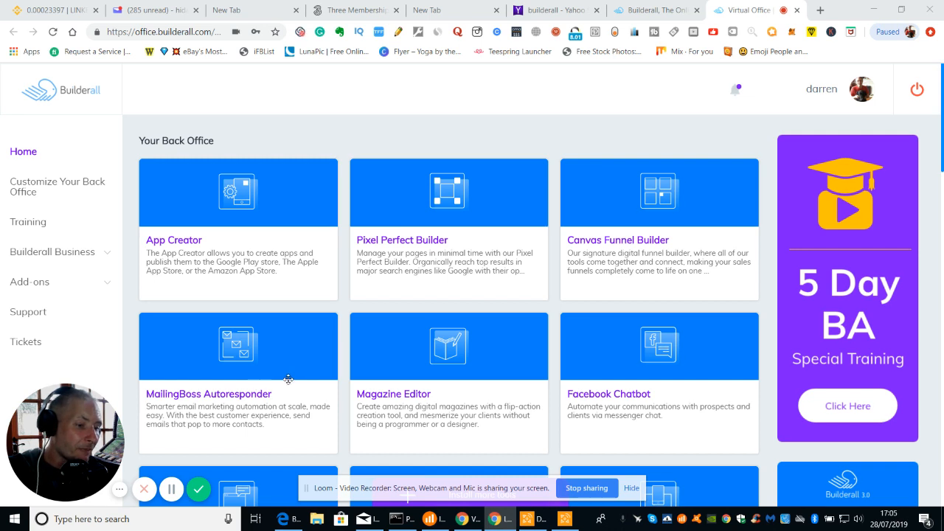
mouse_move(185, 439)
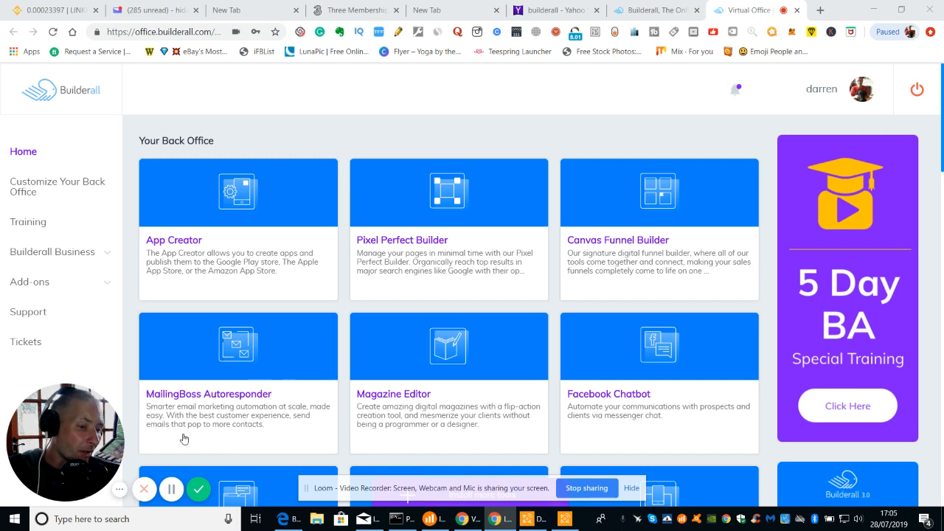
mouse_move(223, 443)
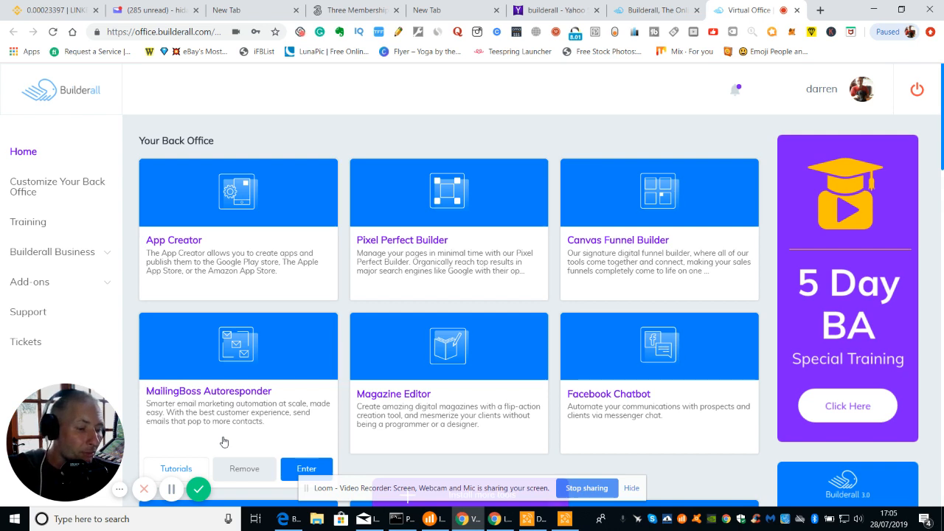
mouse_move(478, 410)
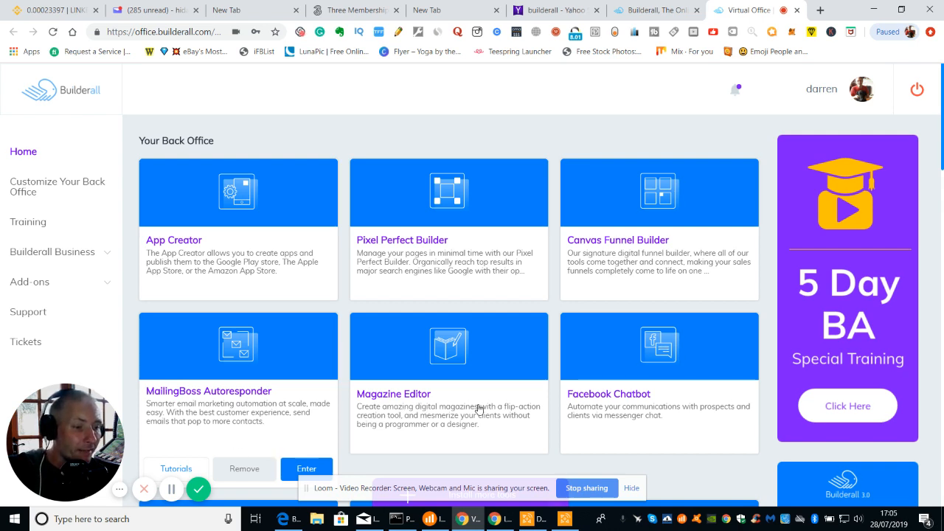
mouse_move(810, 293)
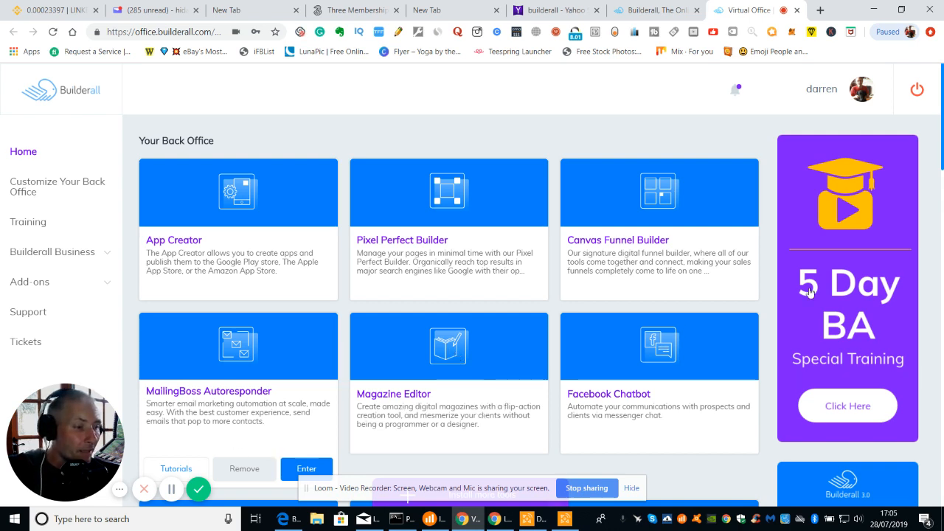
Step: Launch the Magazine Editor tool from its card in the back office grid
scroll("down", 3)
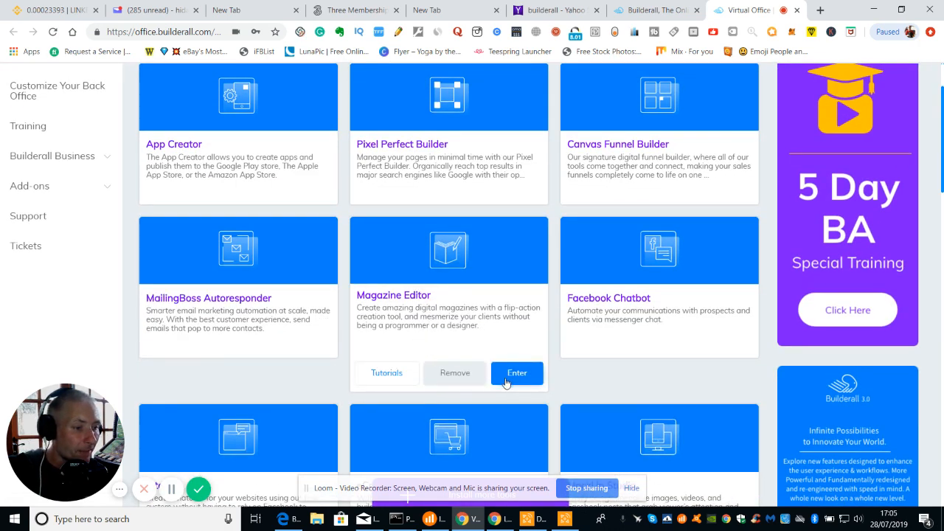
left_click(517, 372)
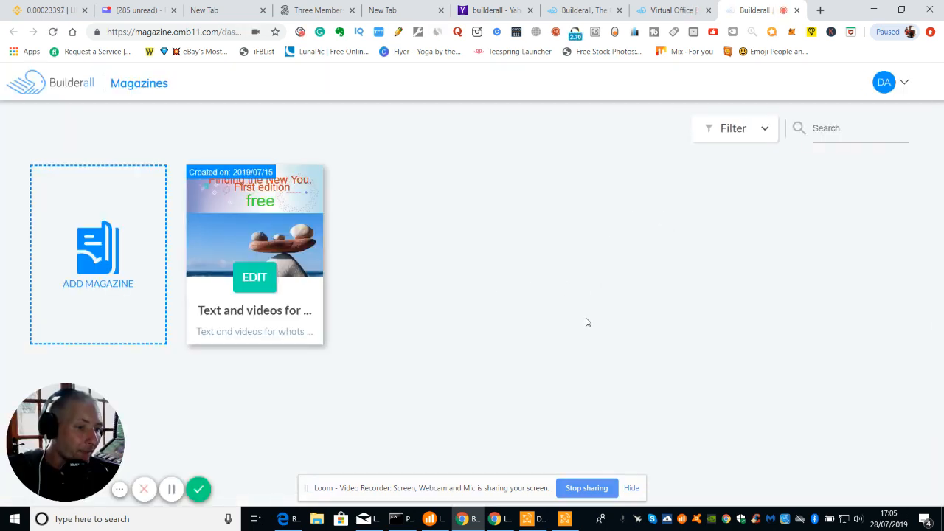
mouse_move(254, 229)
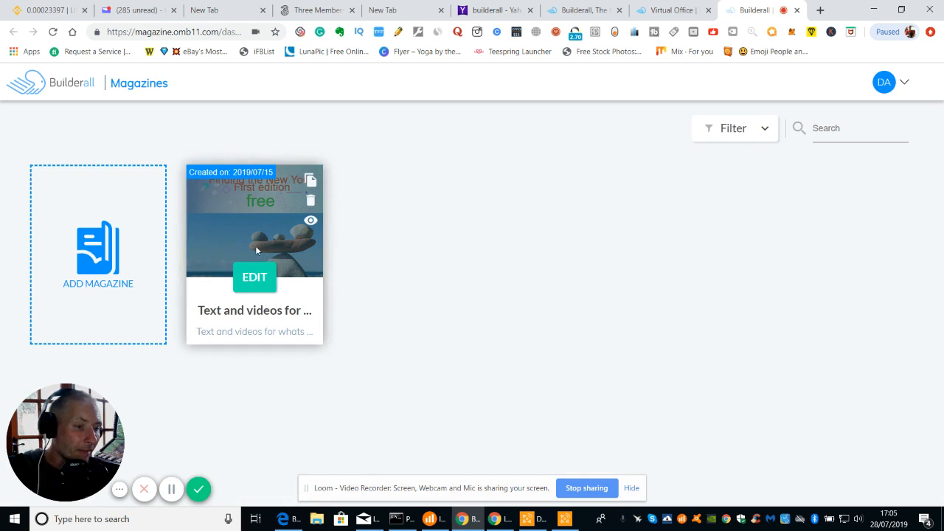
mouse_move(304, 248)
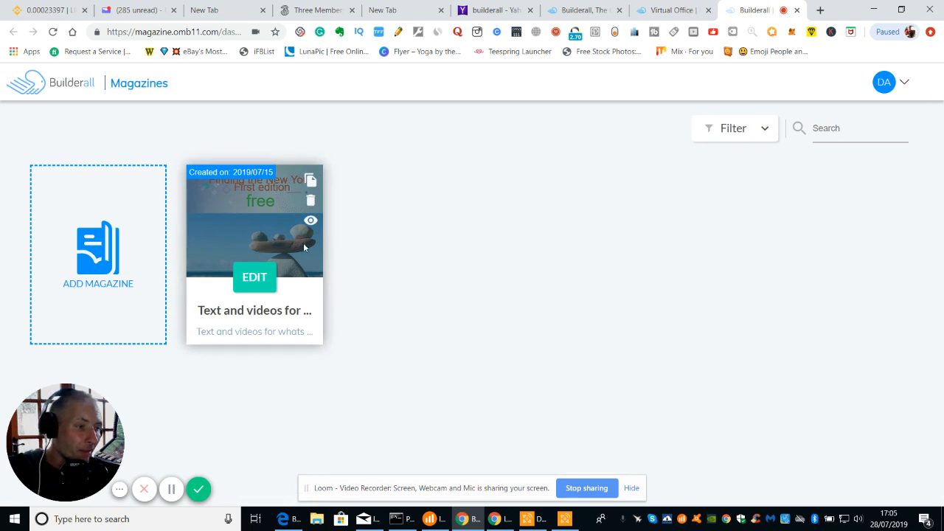
mouse_move(234, 236)
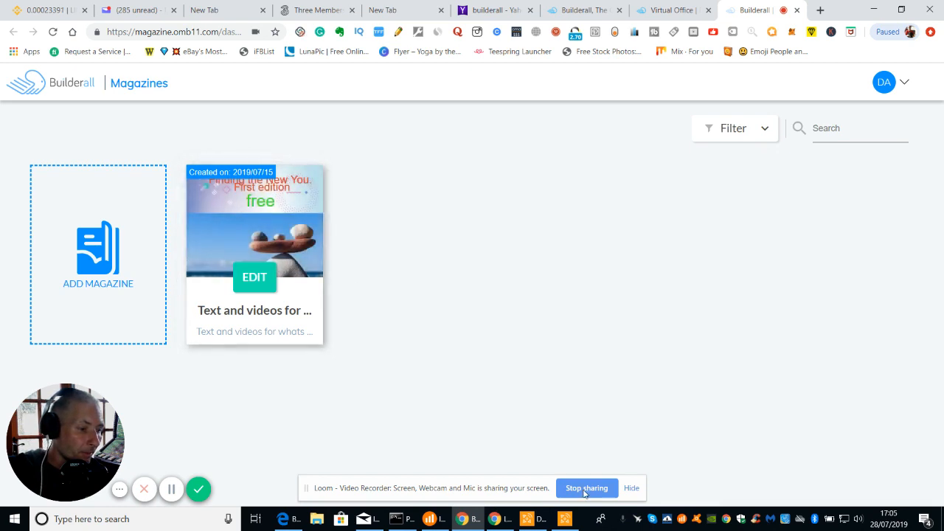
mouse_move(626, 310)
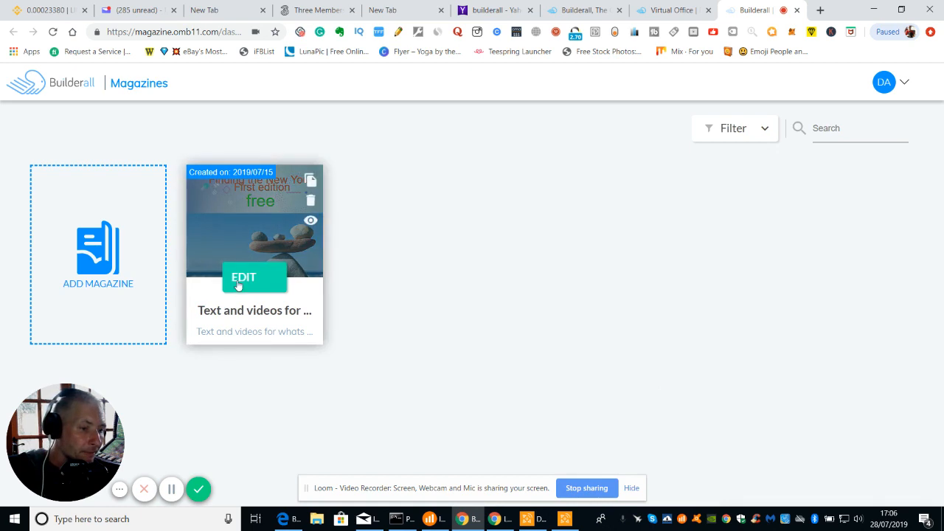
Step: Open the yoga magazine's preview to read 'Yoga Fitness & Diet Help & Advice'
left_click(254, 277)
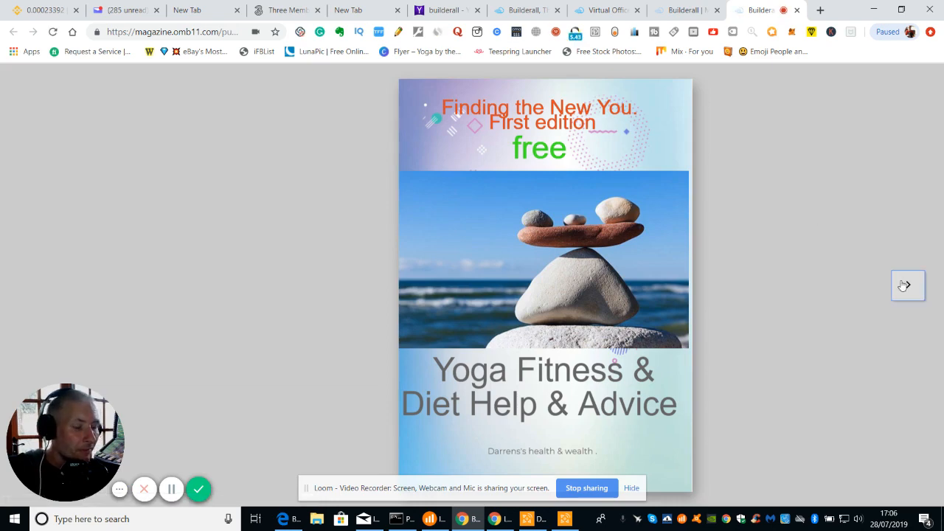
Step: Flip through every spread of the yoga magazine to the final support-email page
left_click(907, 286)
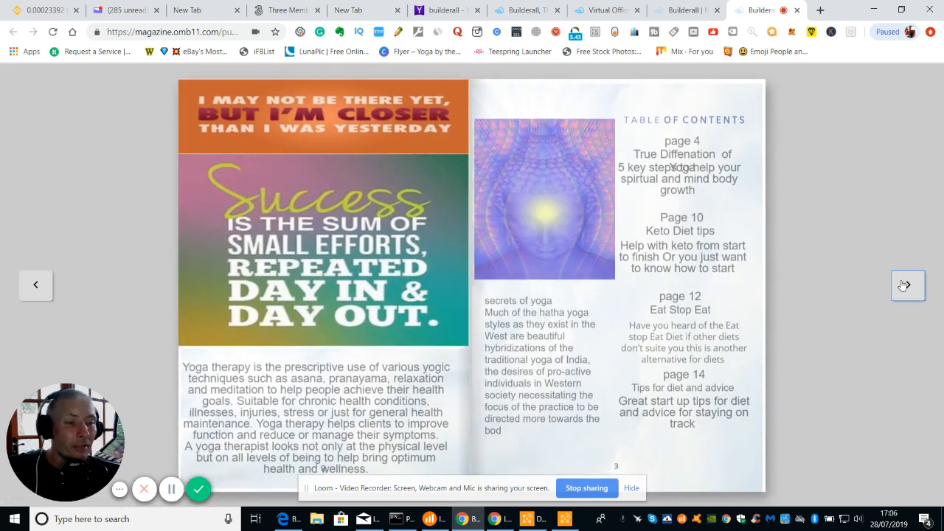
left_click(908, 286)
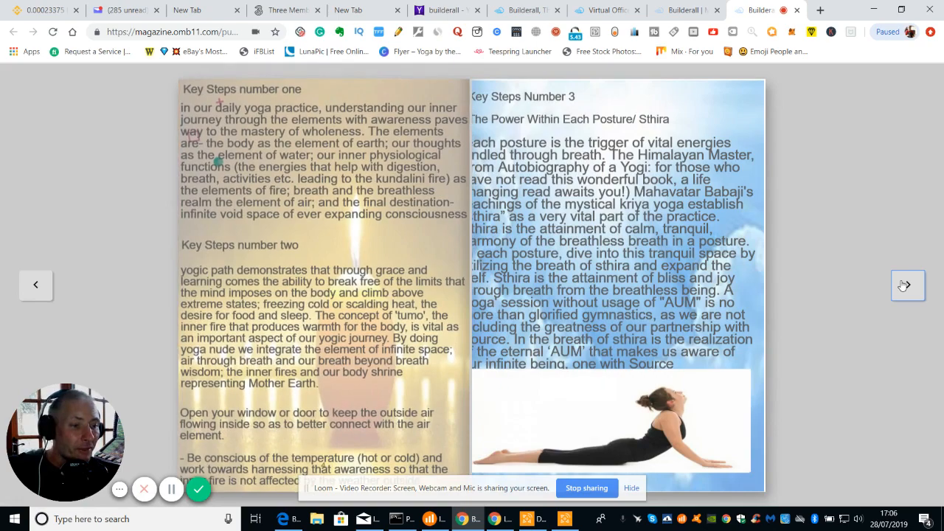
left_click(908, 286)
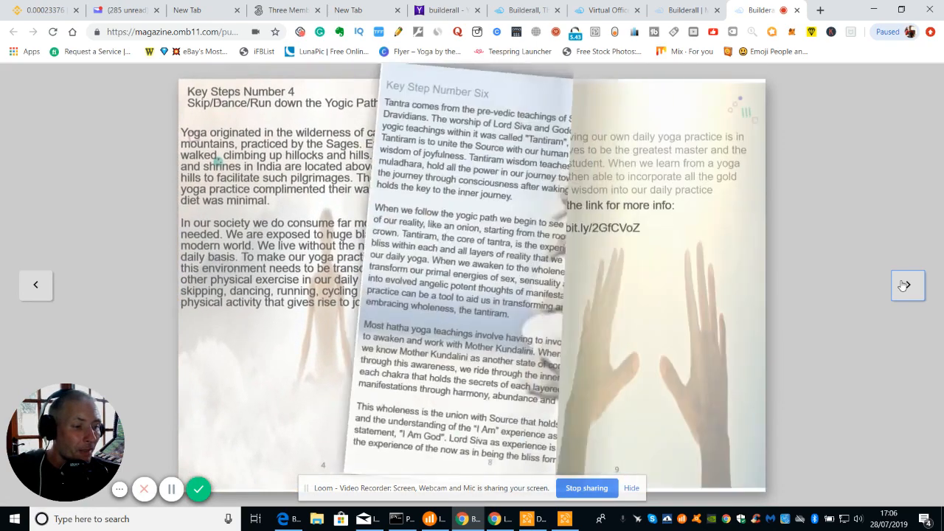
left_click(907, 286)
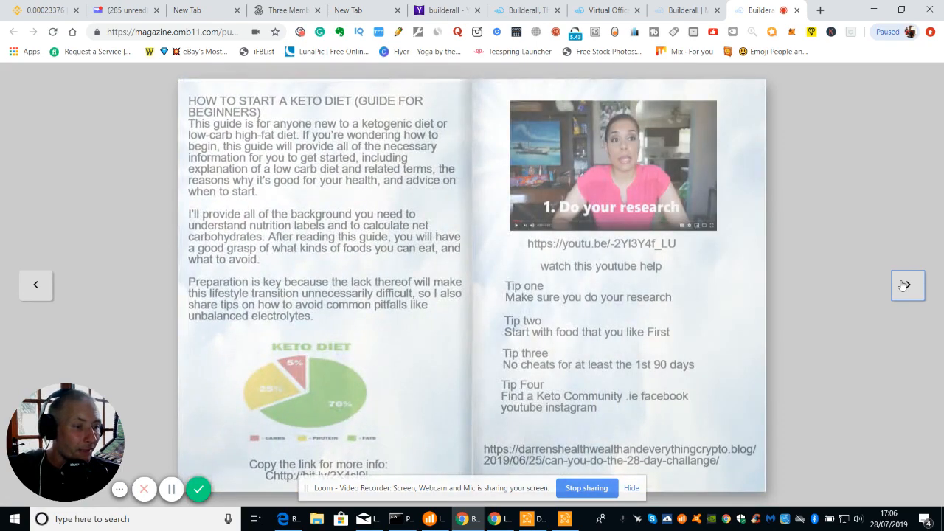
left_click(907, 285)
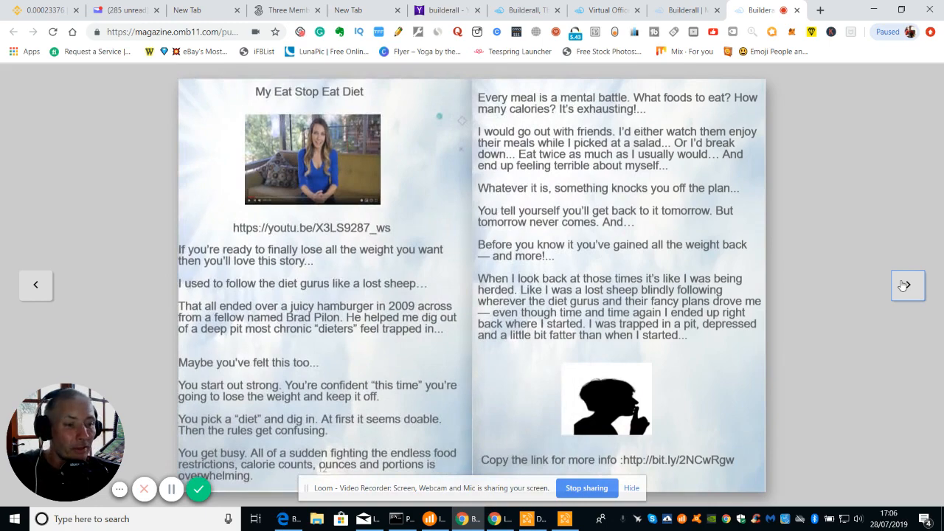
left_click(908, 286)
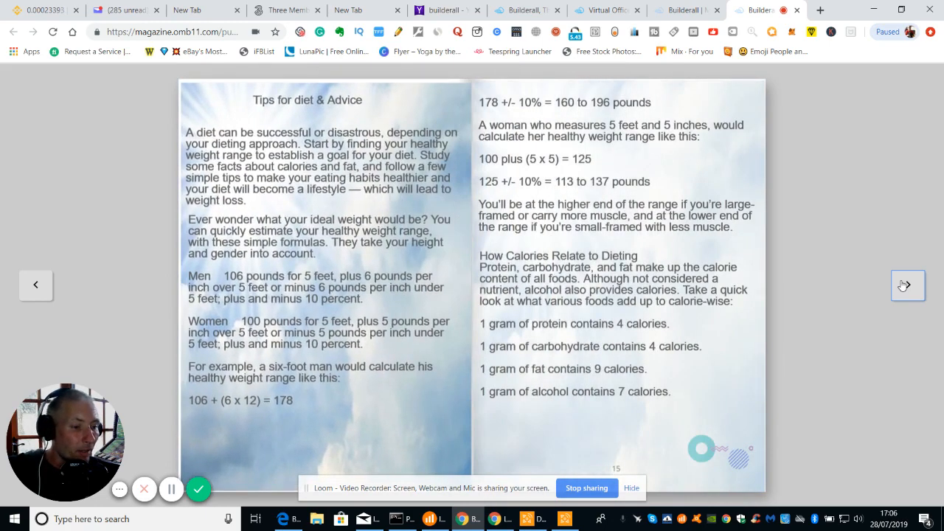
left_click(908, 286)
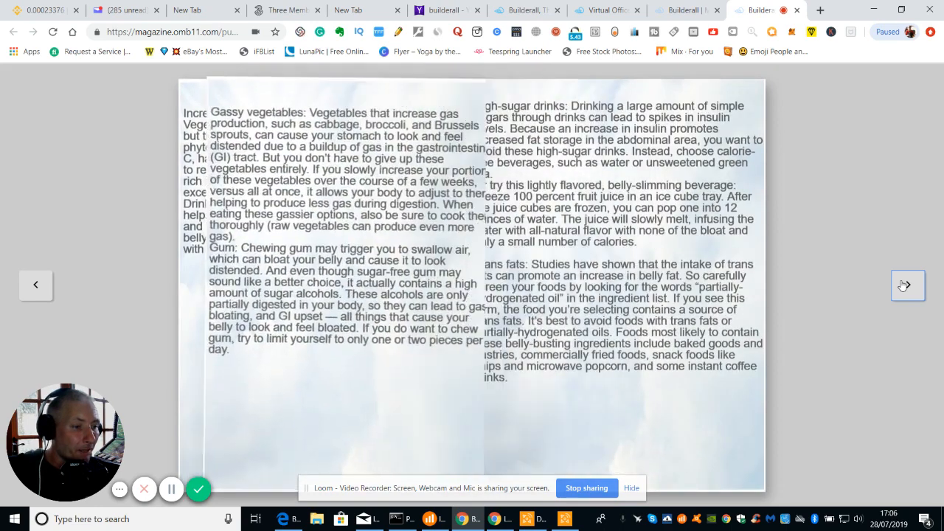
left_click(909, 284)
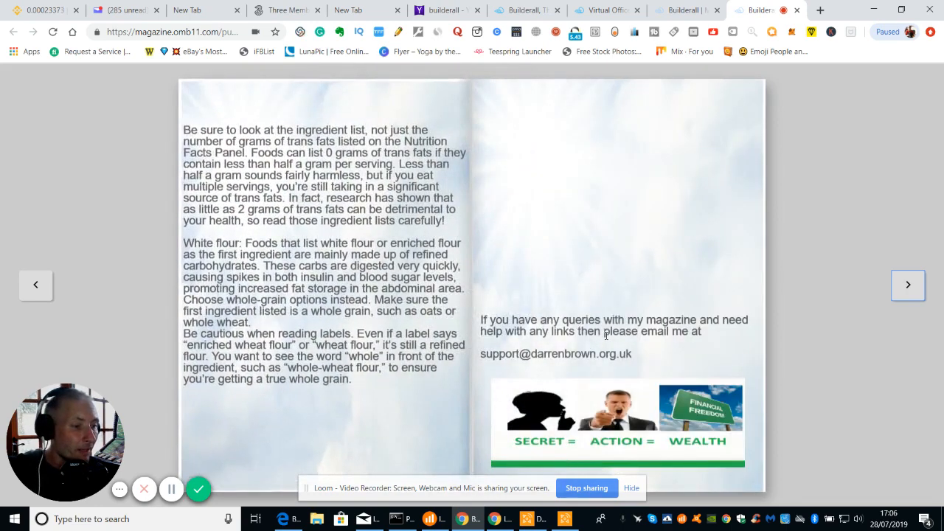
mouse_move(546, 253)
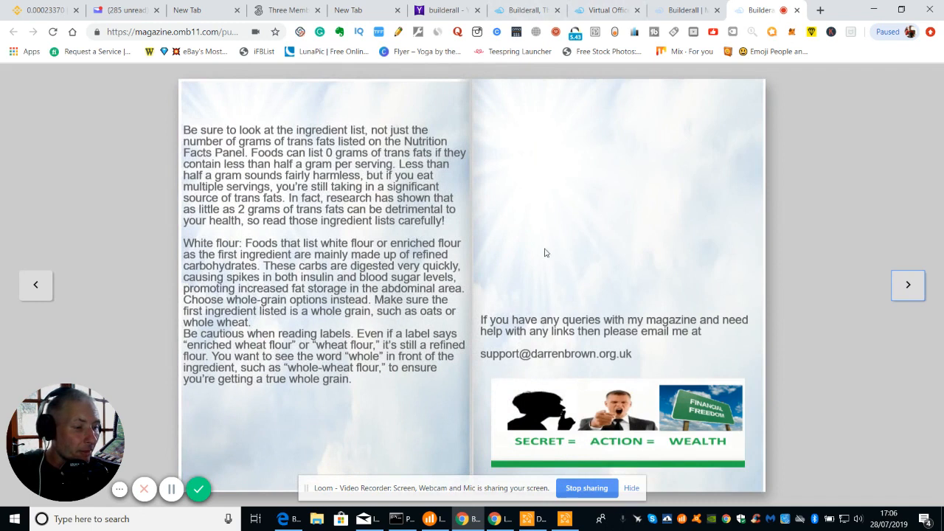
mouse_move(587, 310)
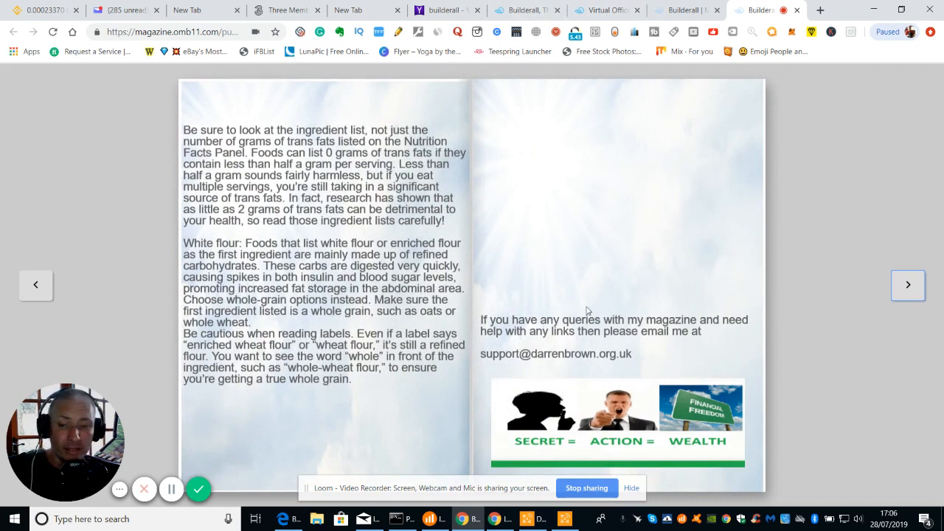
mouse_move(605, 292)
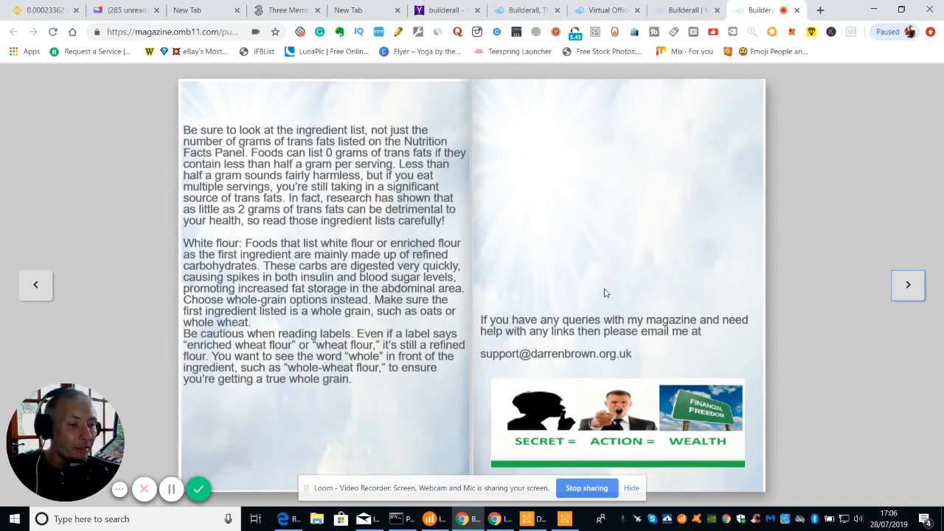
mouse_move(825, 245)
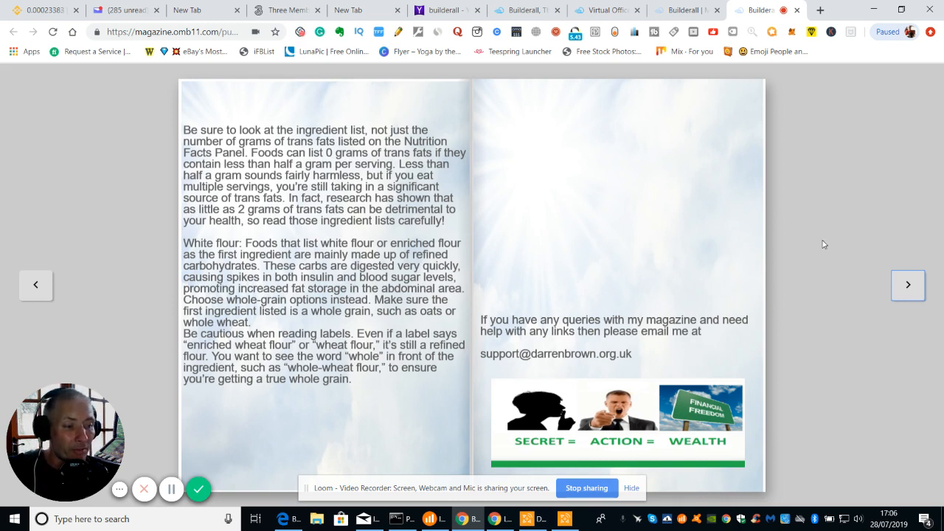
mouse_move(833, 176)
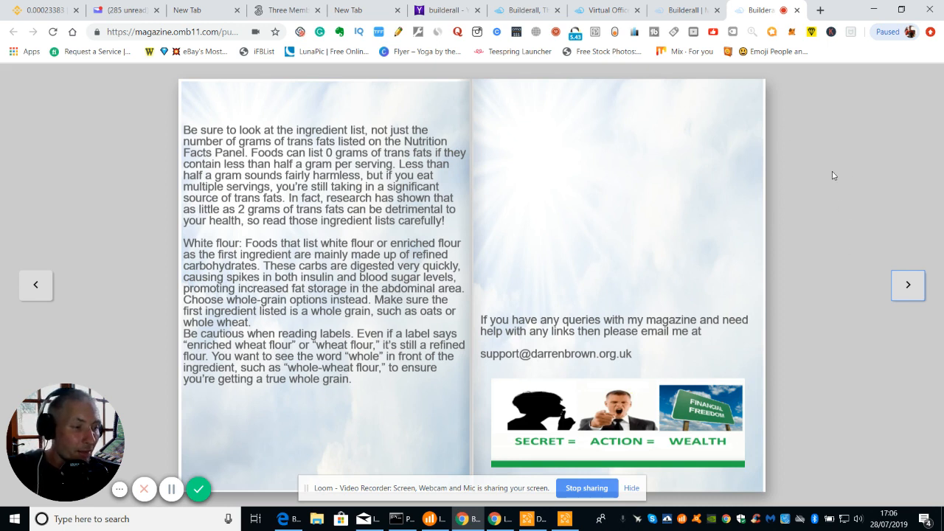
mouse_move(831, 192)
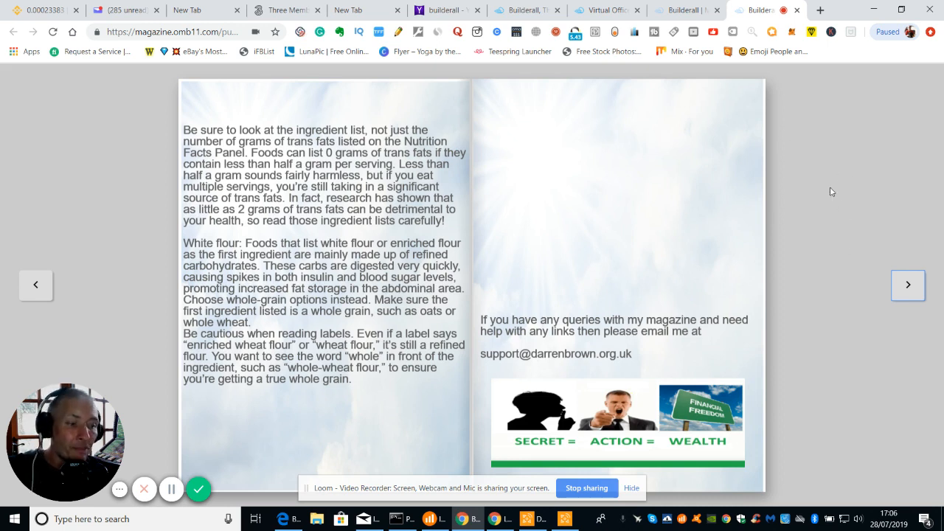
mouse_move(712, 59)
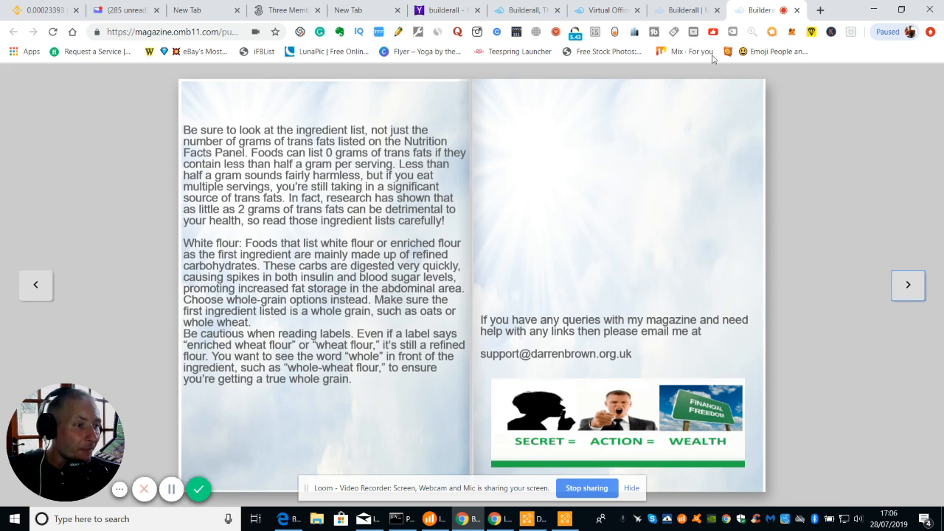
Step: Leave the magazine reader and return to the Virtual Office tab's tool grid
left_click(753, 9)
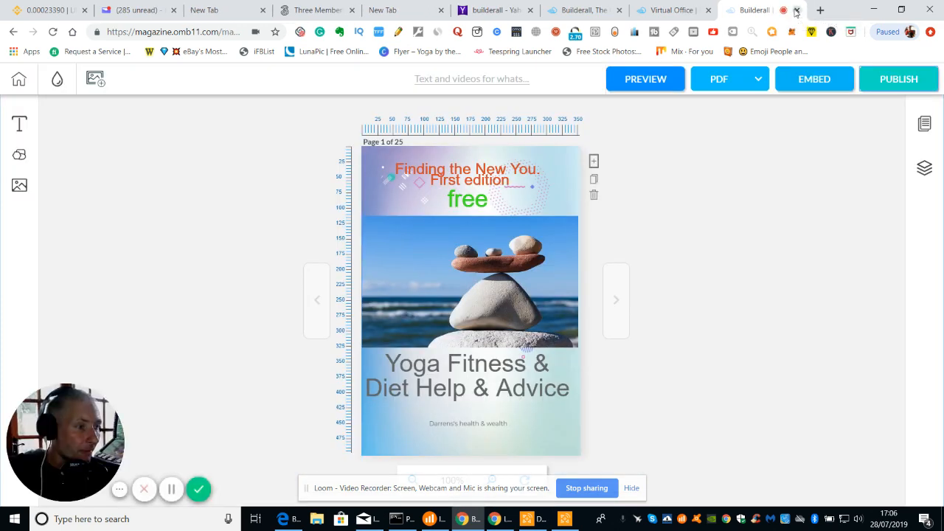
left_click(797, 9)
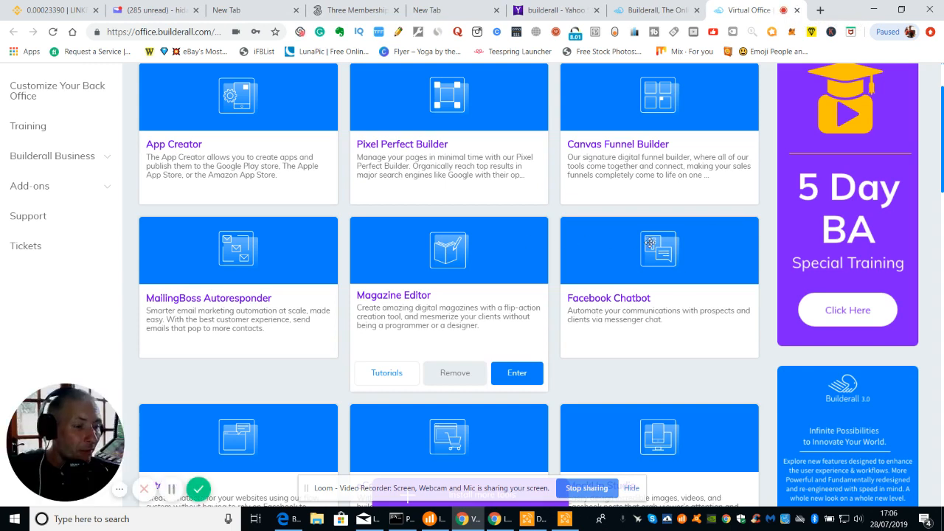
mouse_move(643, 245)
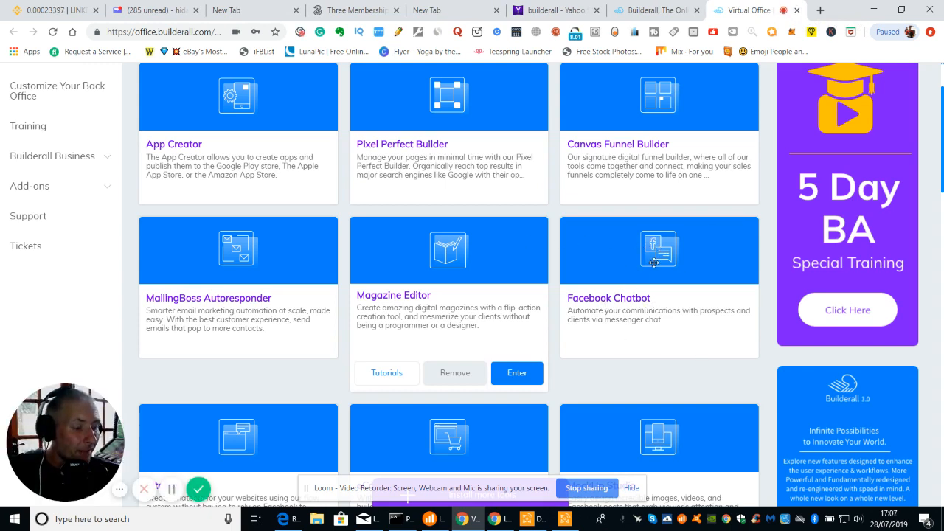
mouse_move(661, 253)
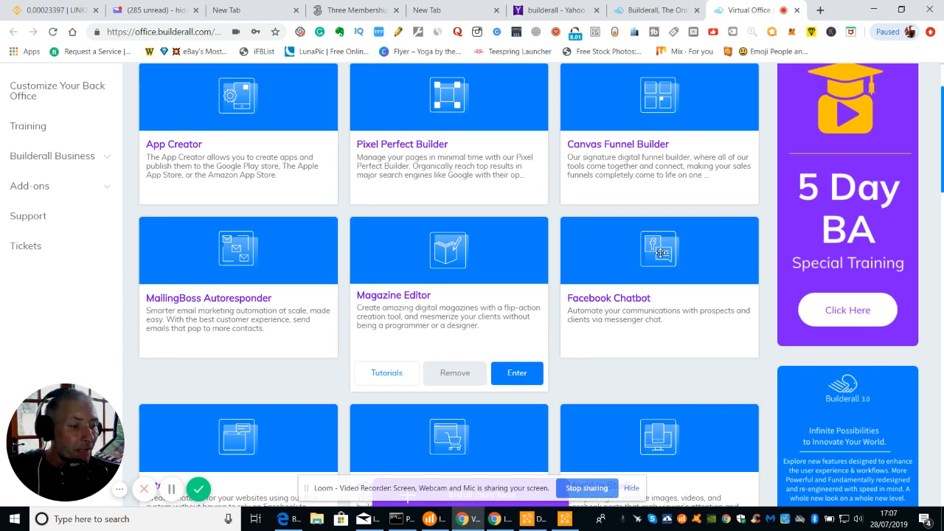
mouse_move(678, 337)
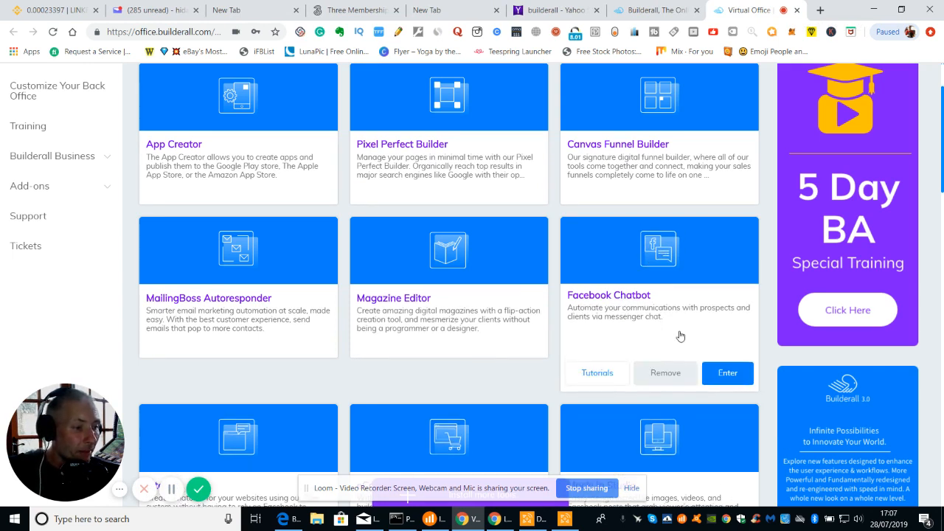
Step: Launch the Facebook ChatBot tool onto its Home page with Import New Facebook Page
left_click(728, 372)
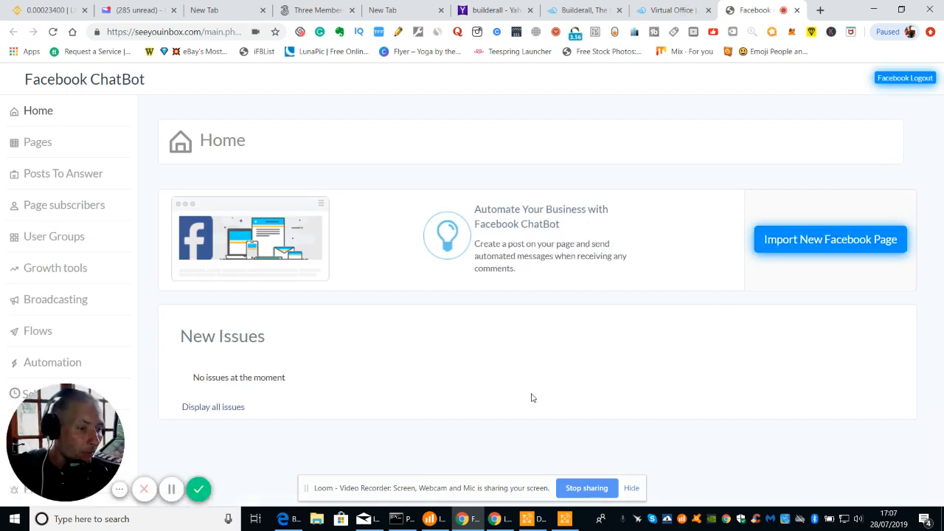
mouse_move(338, 233)
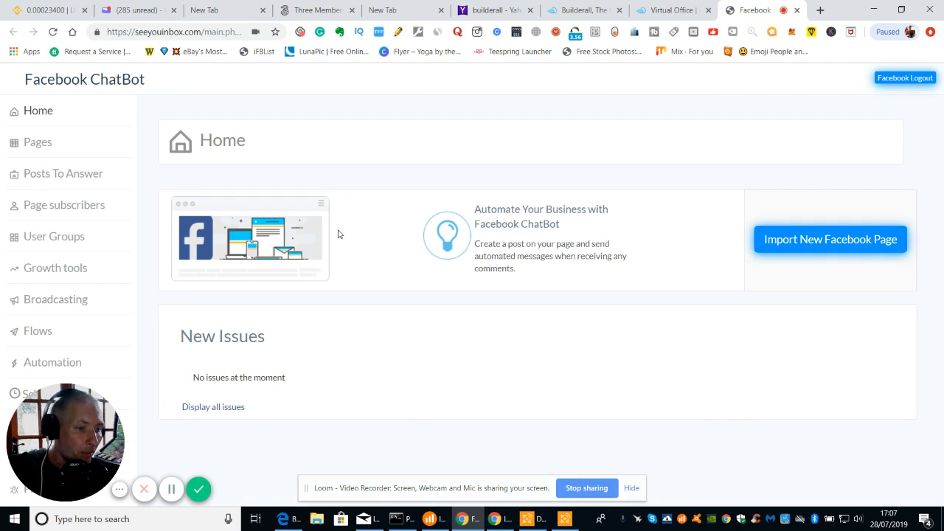
mouse_move(820, 224)
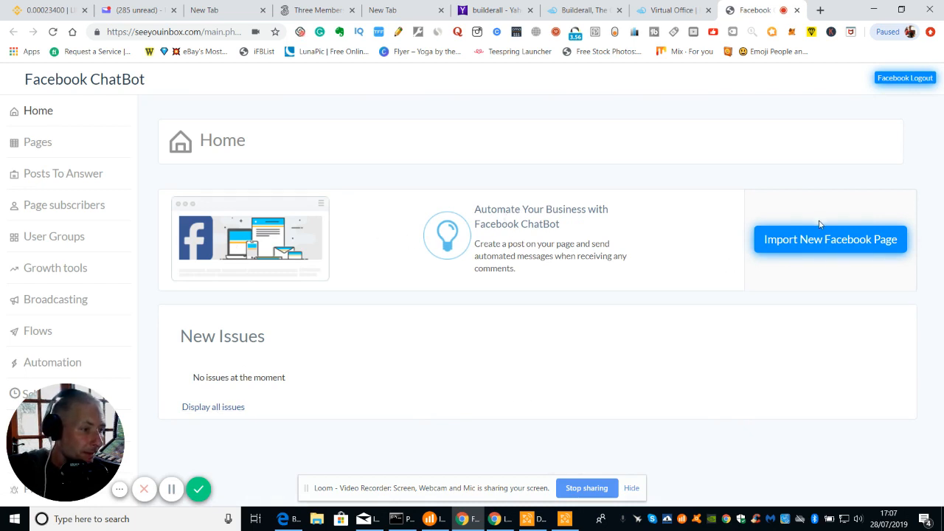
mouse_move(410, 308)
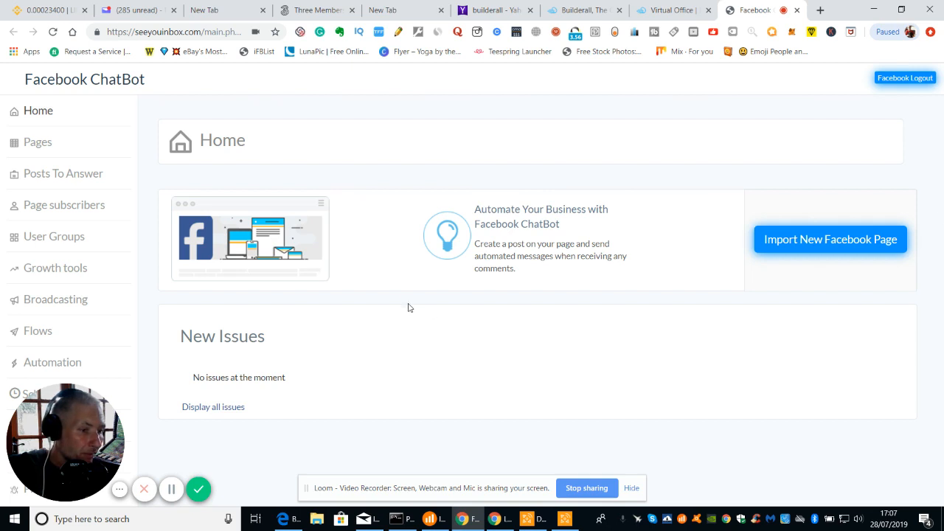
mouse_move(496, 334)
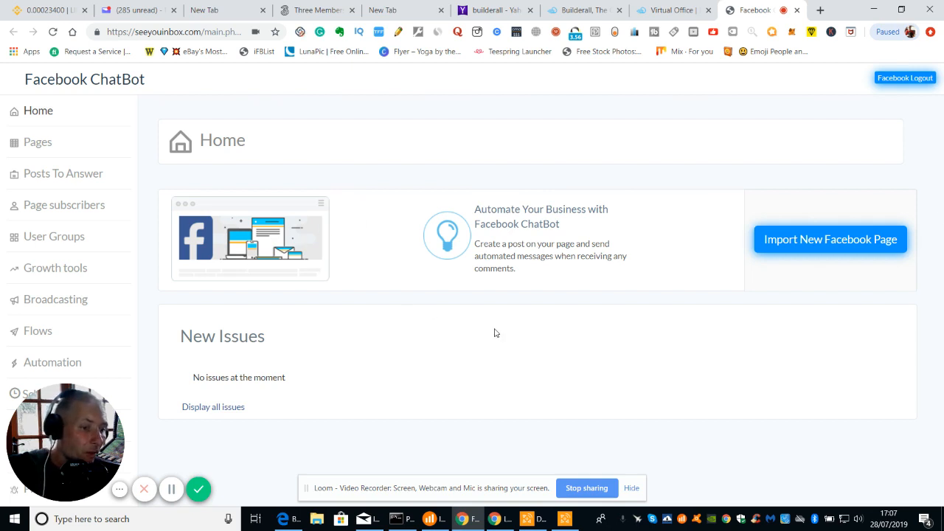
mouse_move(102, 262)
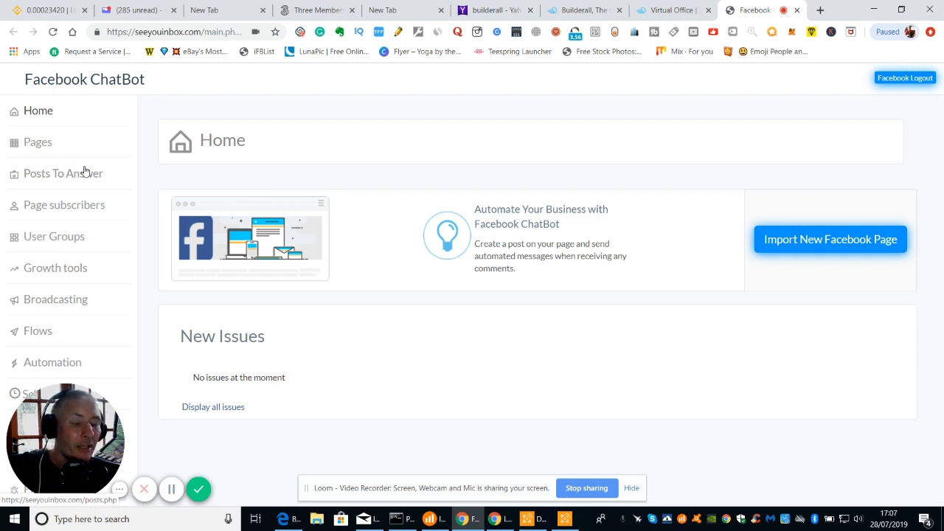
mouse_move(449, 310)
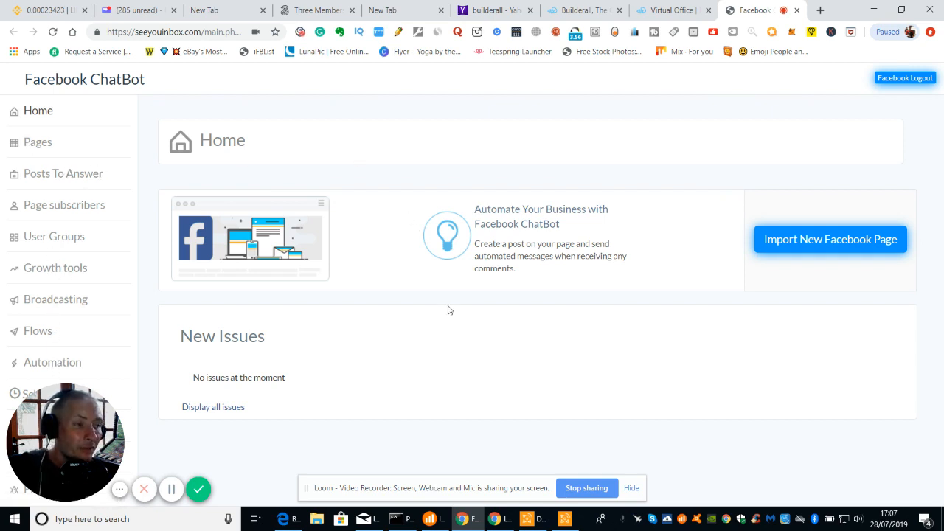
mouse_move(691, 296)
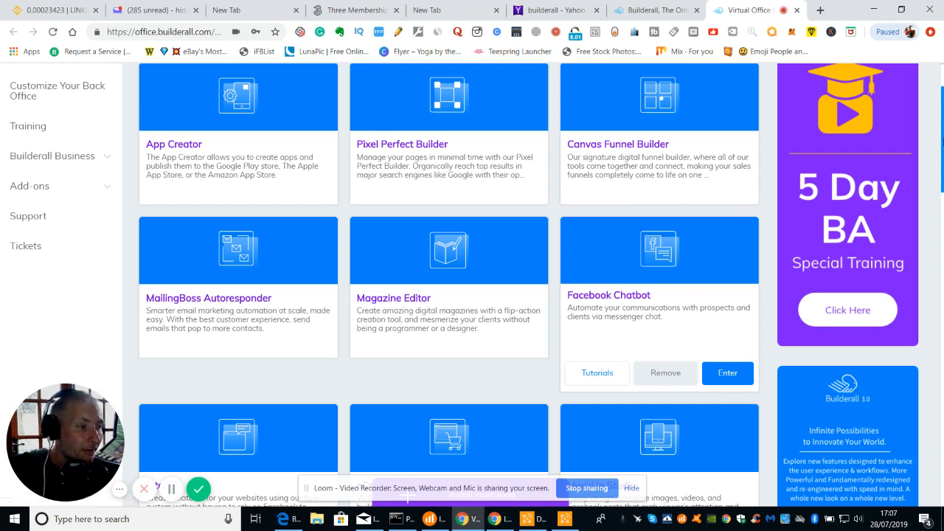
Step: Scroll the back office tool grid down to the Sitebot card
scroll("down", 3)
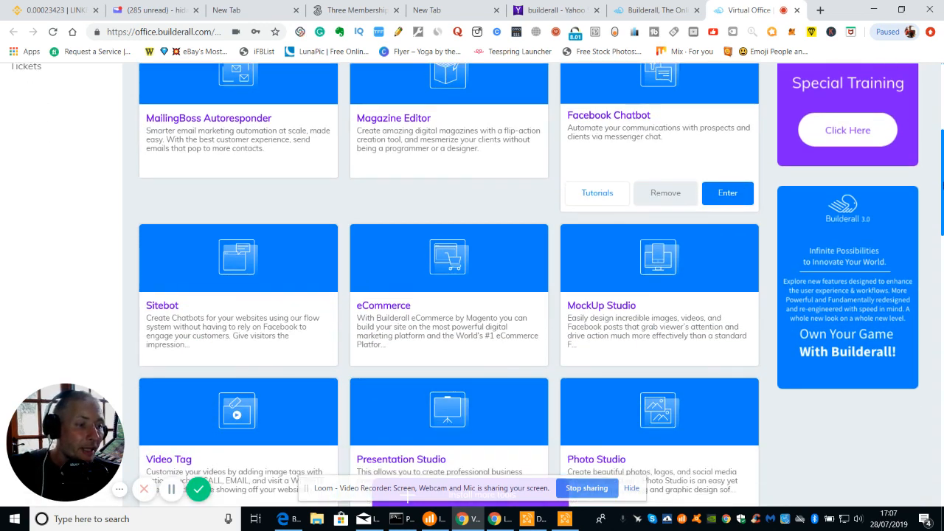
scroll("down", 3)
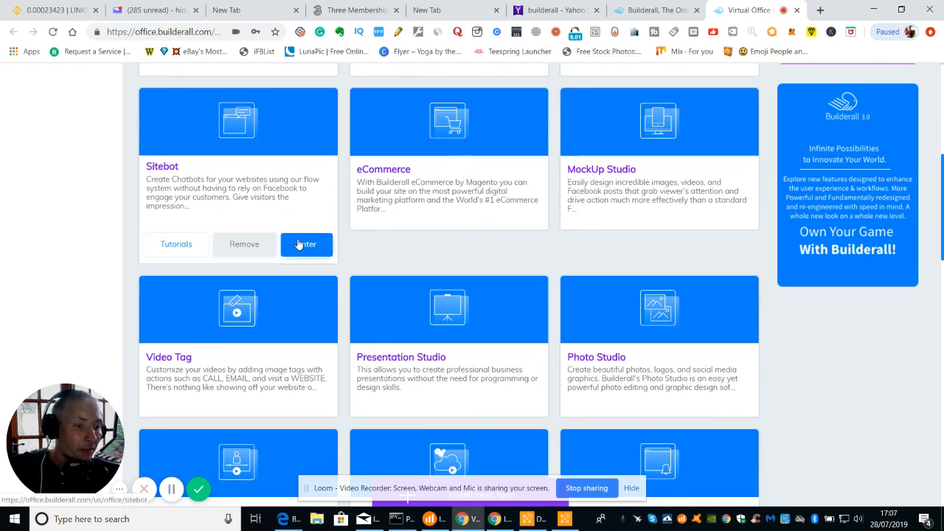
Step: Launch Sitebot onto its welcome page offering new flow or list flows
left_click(307, 245)
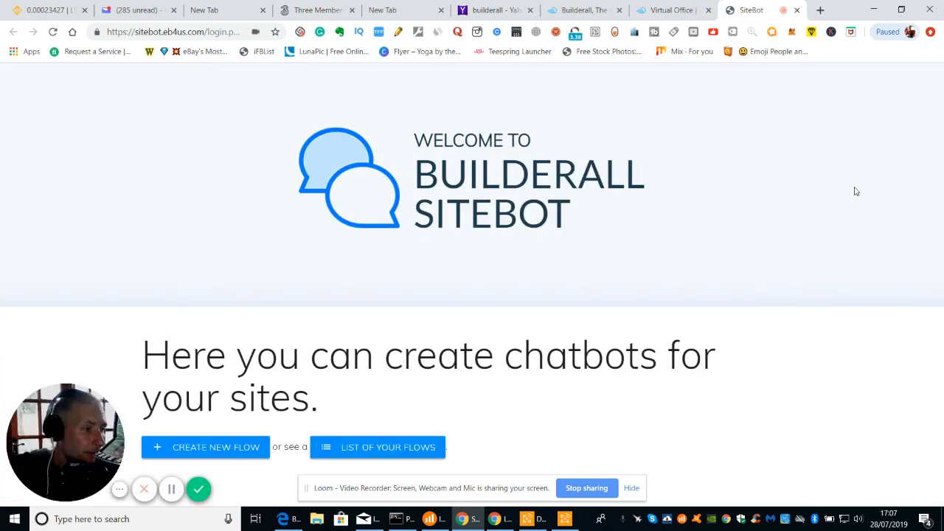
mouse_move(388, 447)
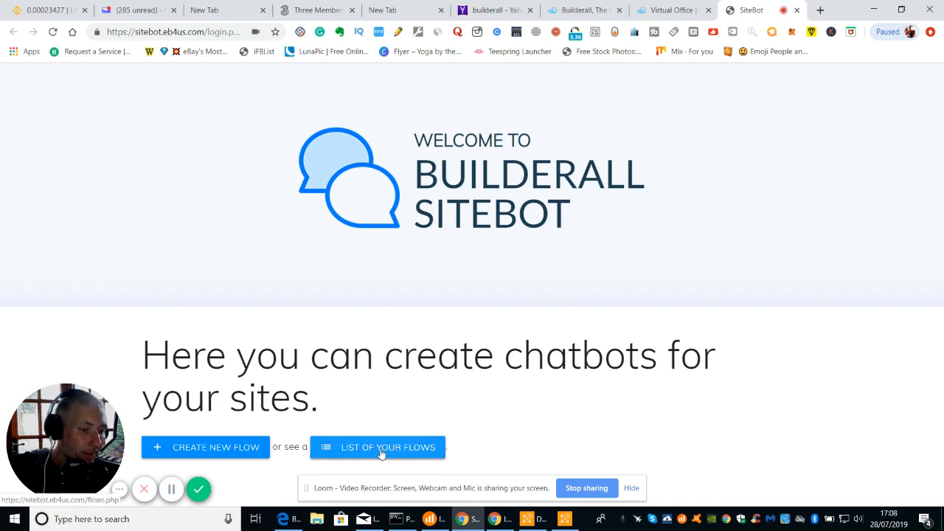
mouse_move(378, 448)
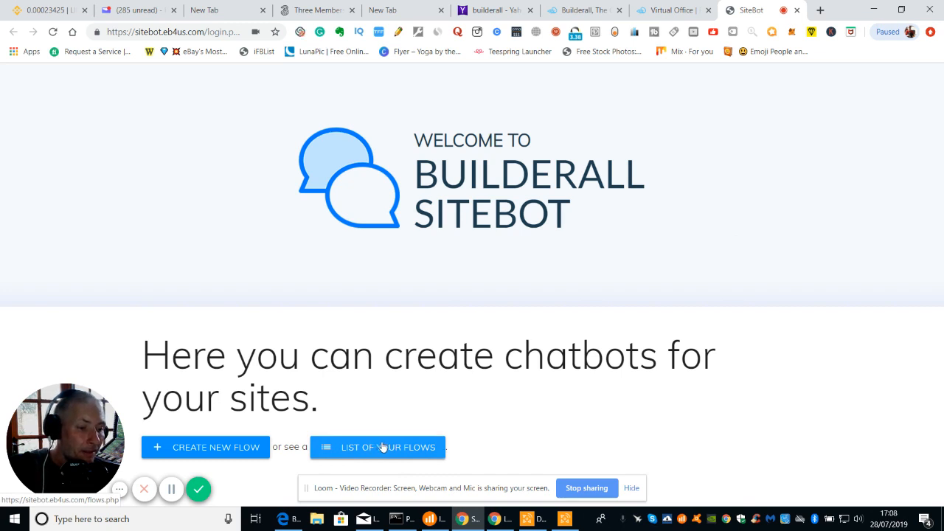
mouse_move(396, 419)
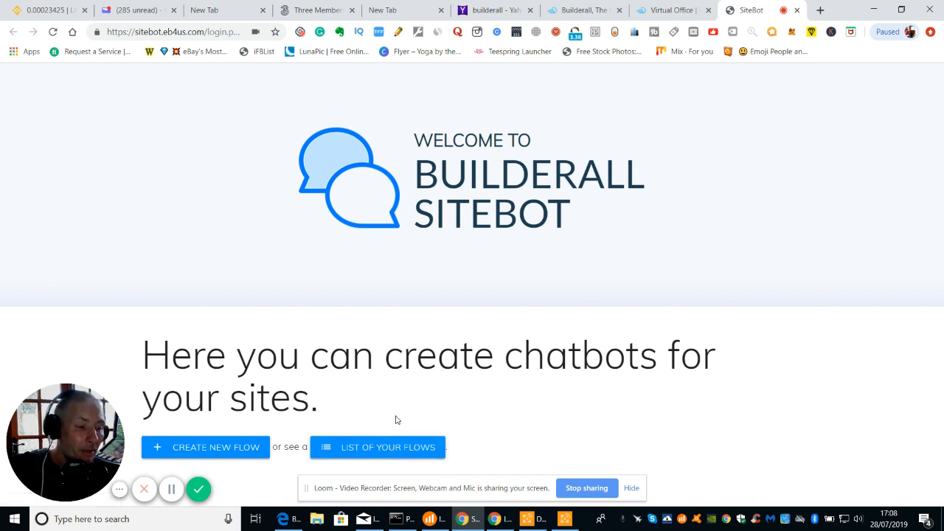
mouse_move(379, 452)
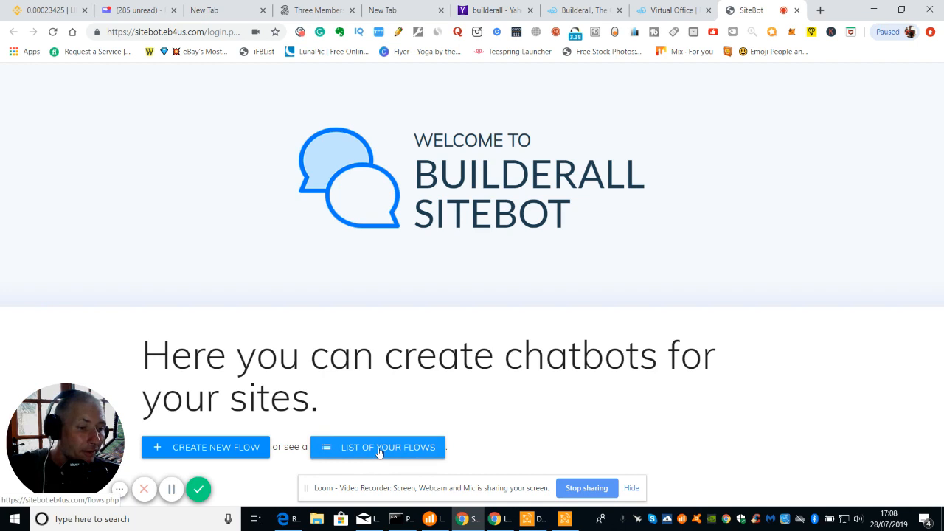
Step: List the saved flows and load the diet-and-yoga chatbot flow in the builder
left_click(378, 447)
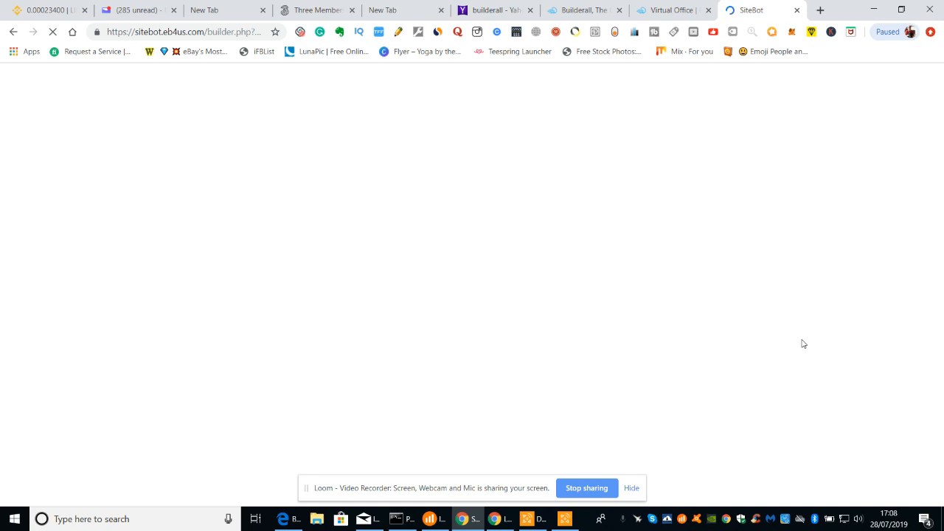
mouse_move(776, 213)
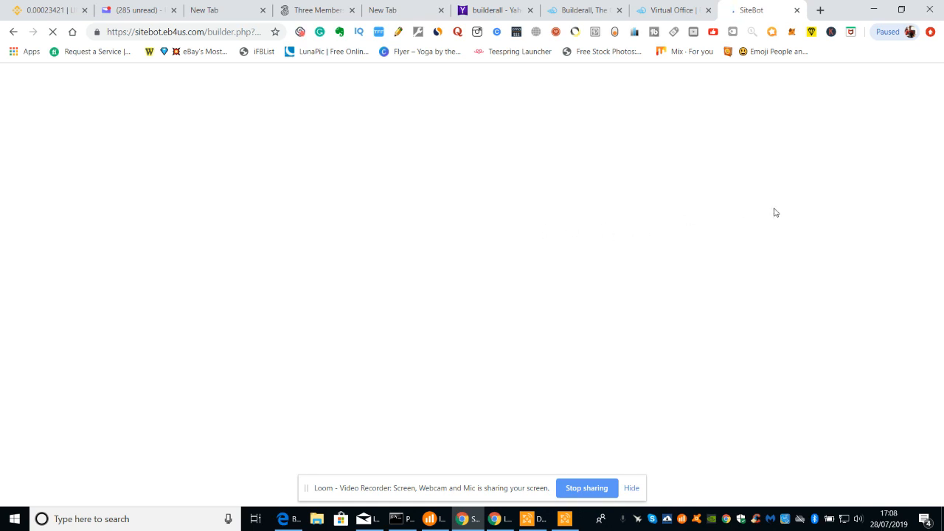
left_click(395, 519)
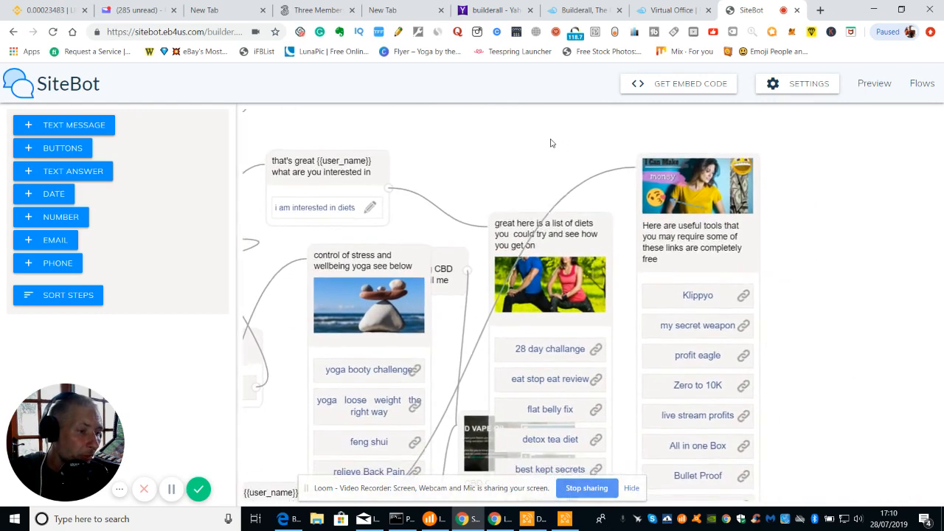
scroll("down", 3)
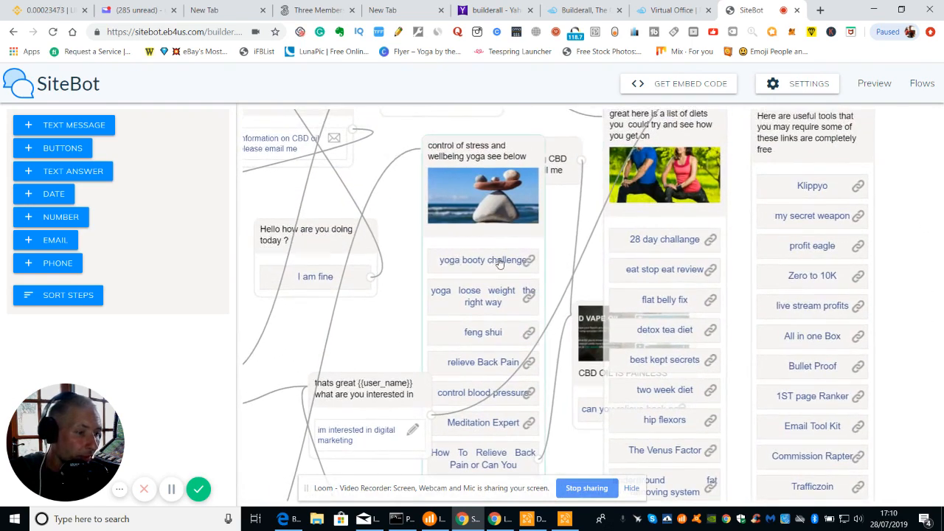
mouse_move(486, 327)
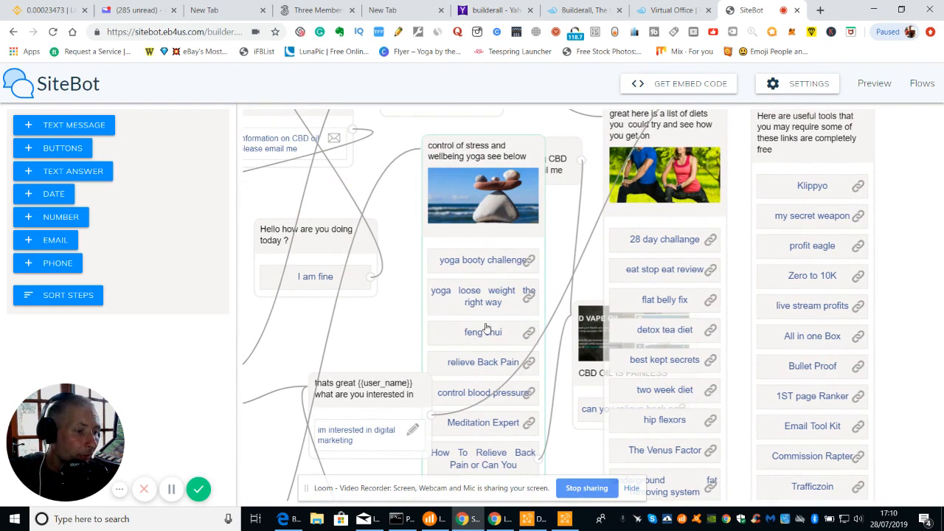
mouse_move(515, 426)
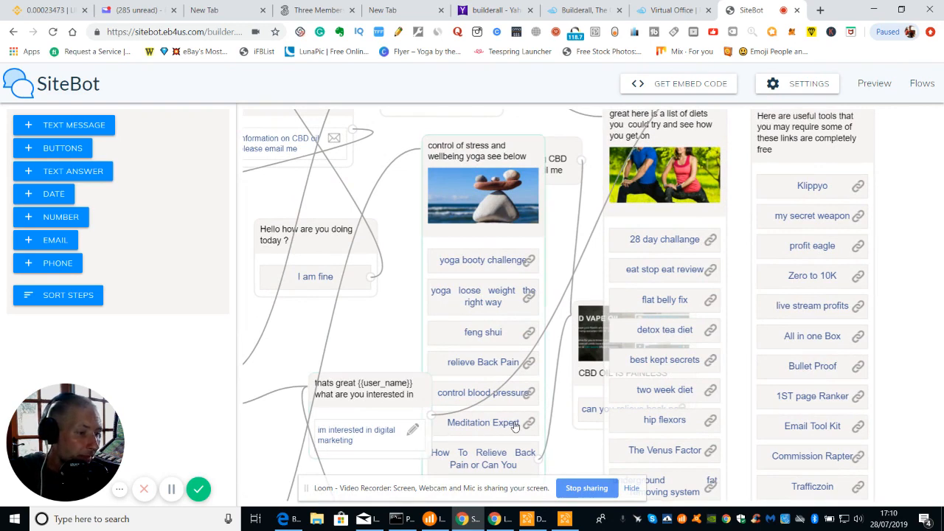
mouse_move(917, 328)
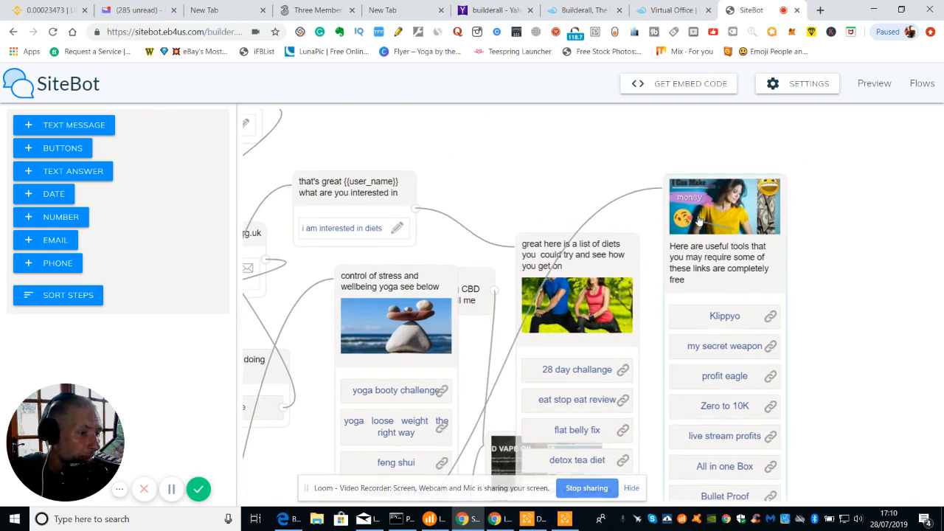
scroll("down", 3)
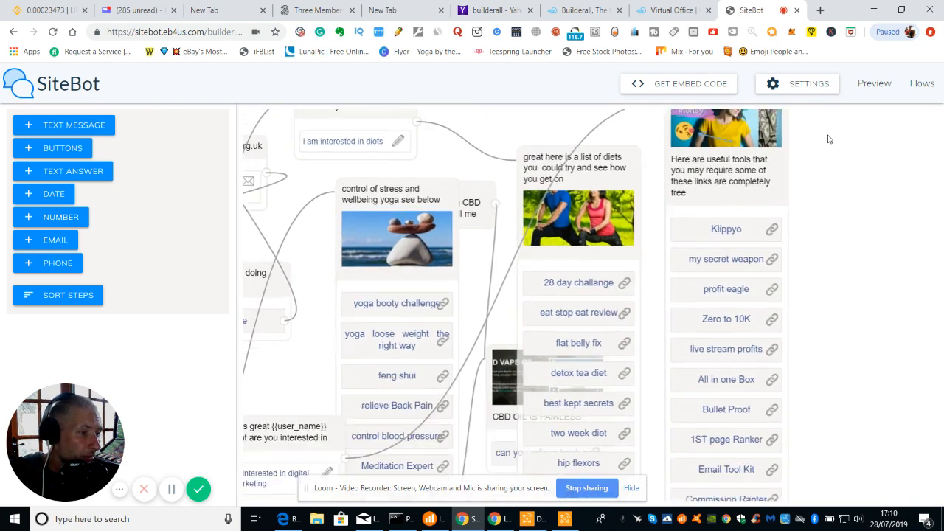
scroll("down", 3)
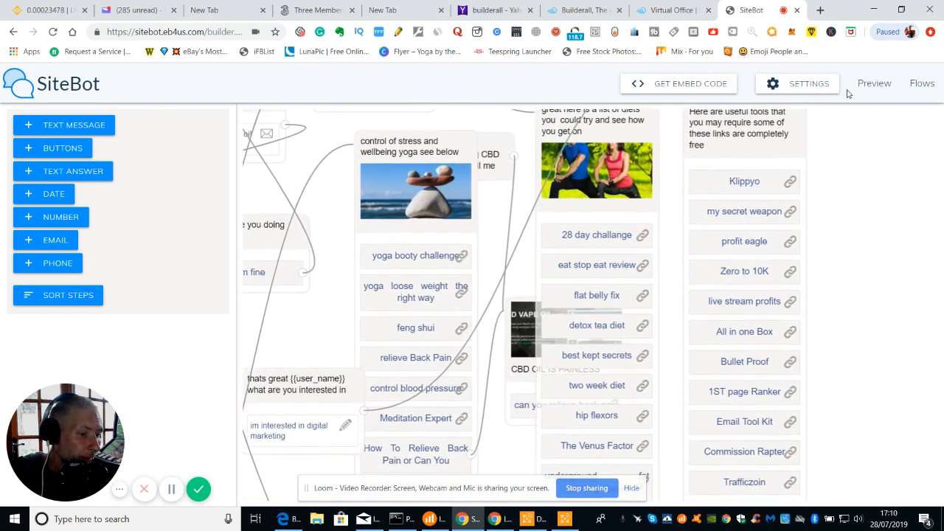
scroll("up", 3)
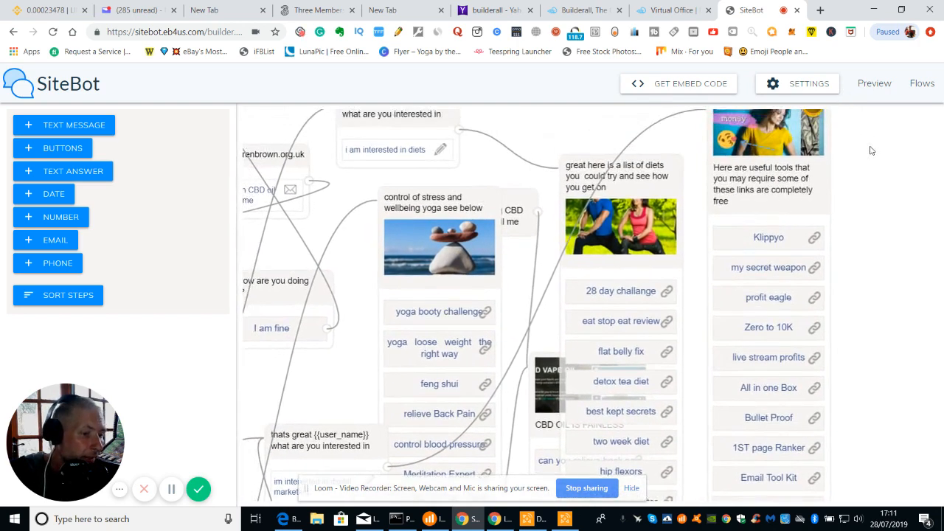
scroll("down", 3)
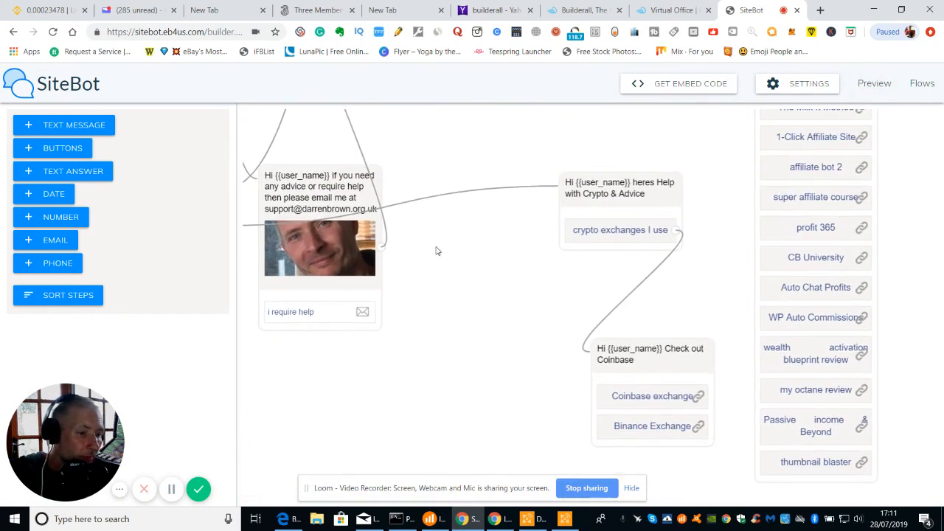
mouse_move(327, 256)
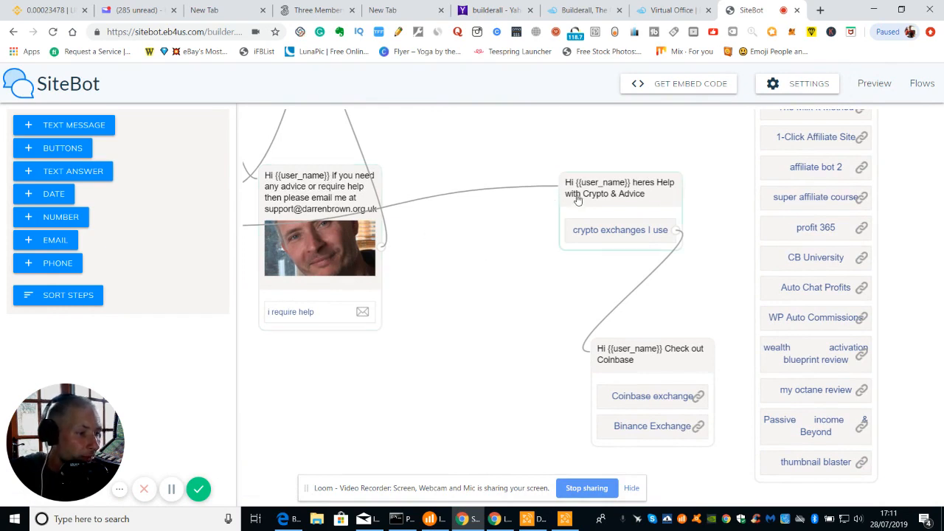
mouse_move(611, 224)
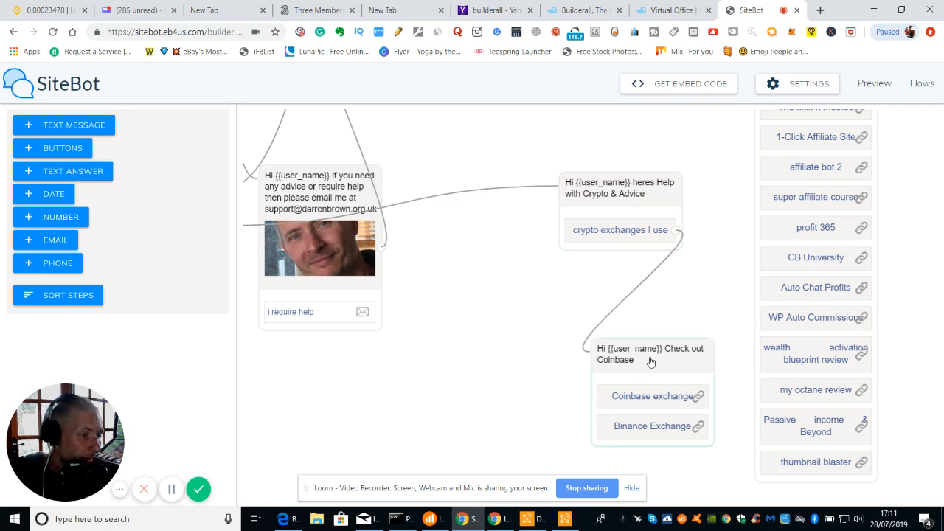
mouse_move(611, 434)
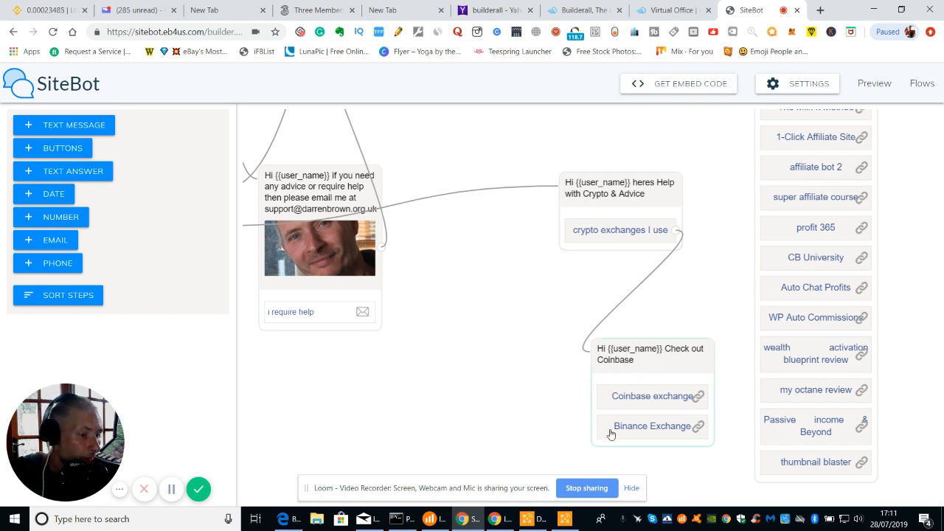
mouse_move(549, 413)
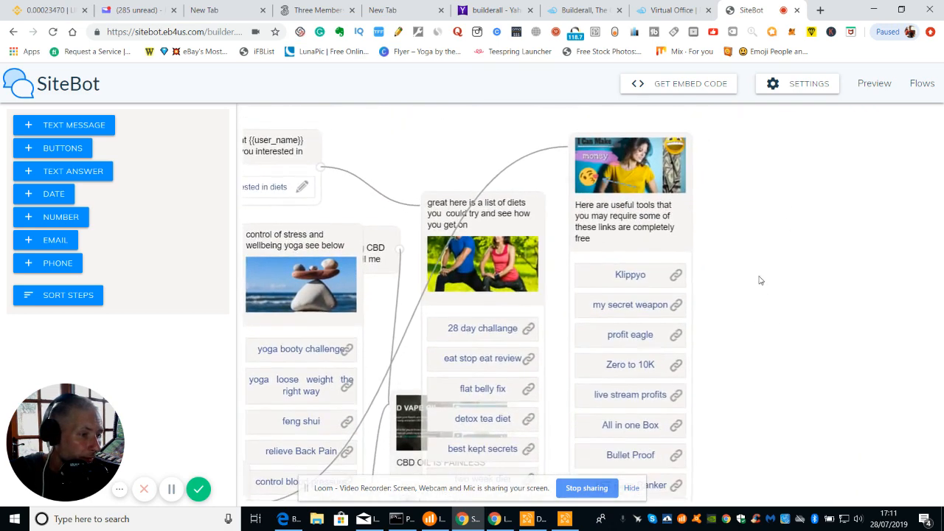
scroll("down", 3)
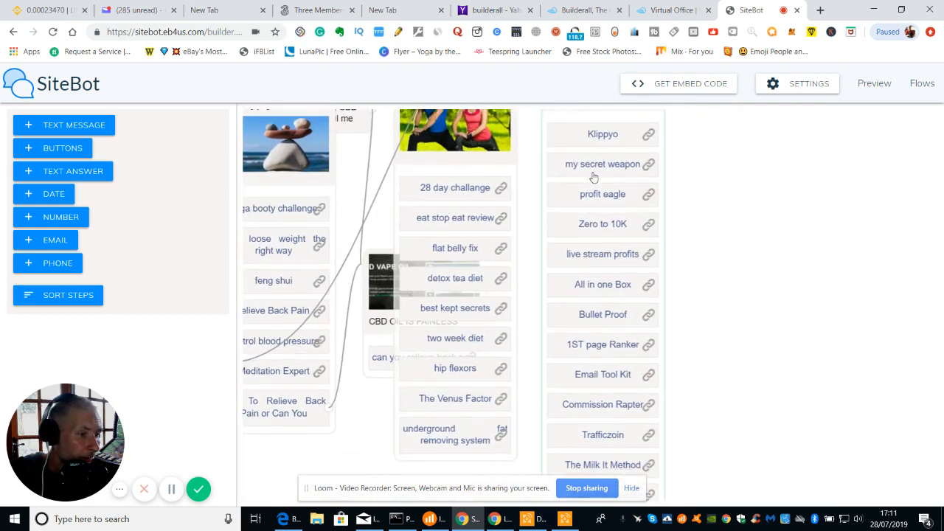
mouse_move(716, 254)
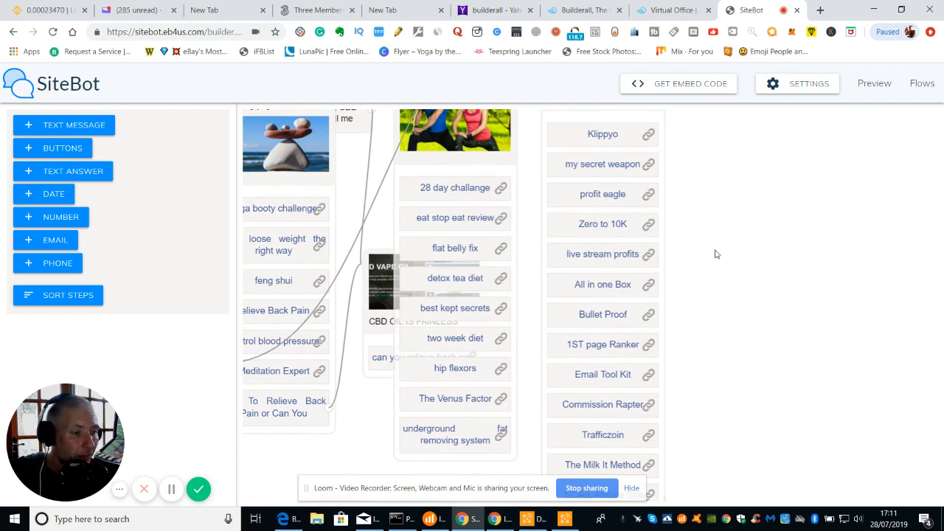
scroll("down", 3)
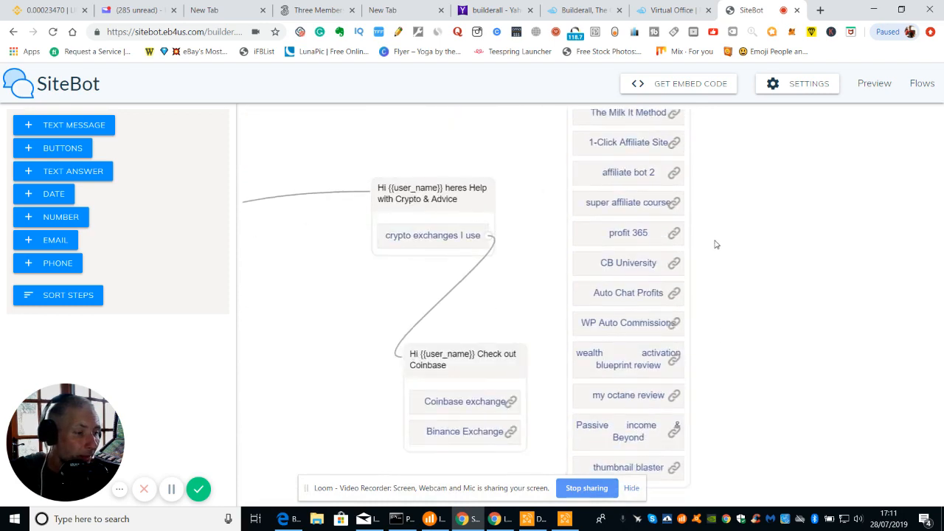
scroll("down", 3)
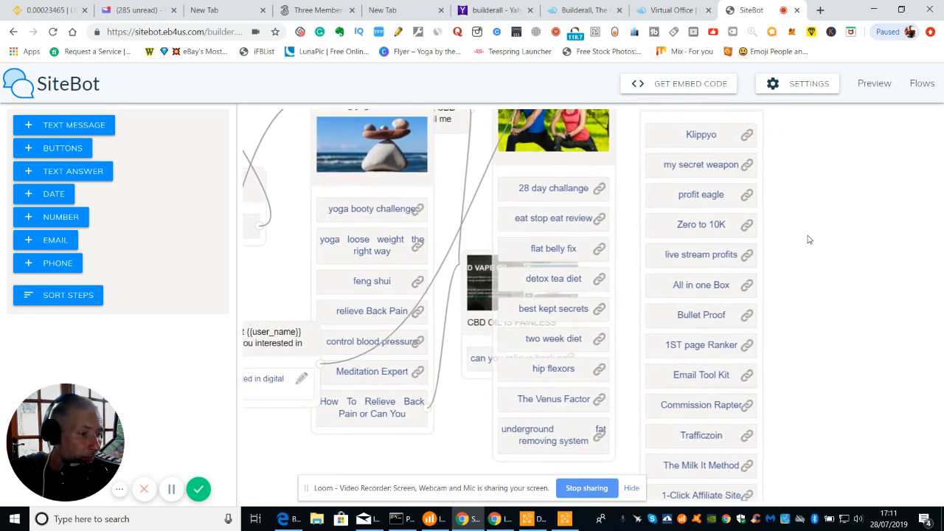
scroll("up", 3)
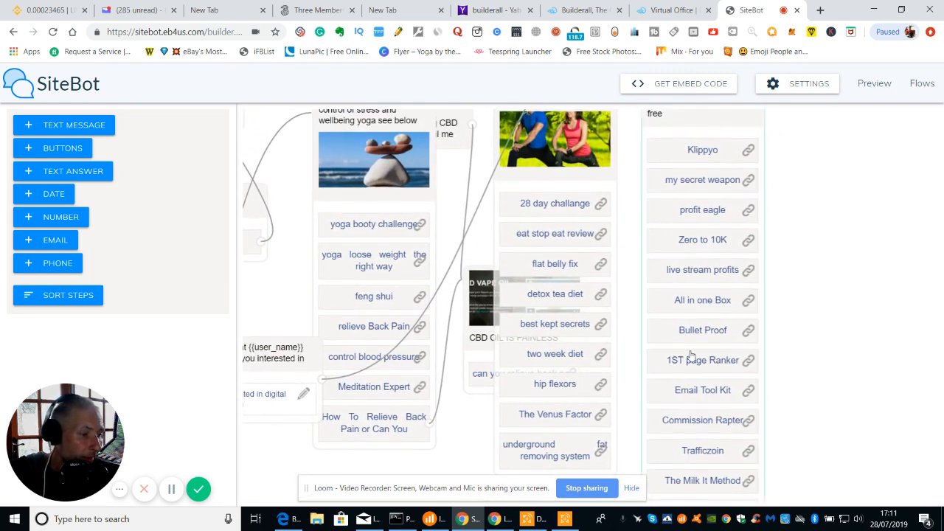
mouse_move(724, 274)
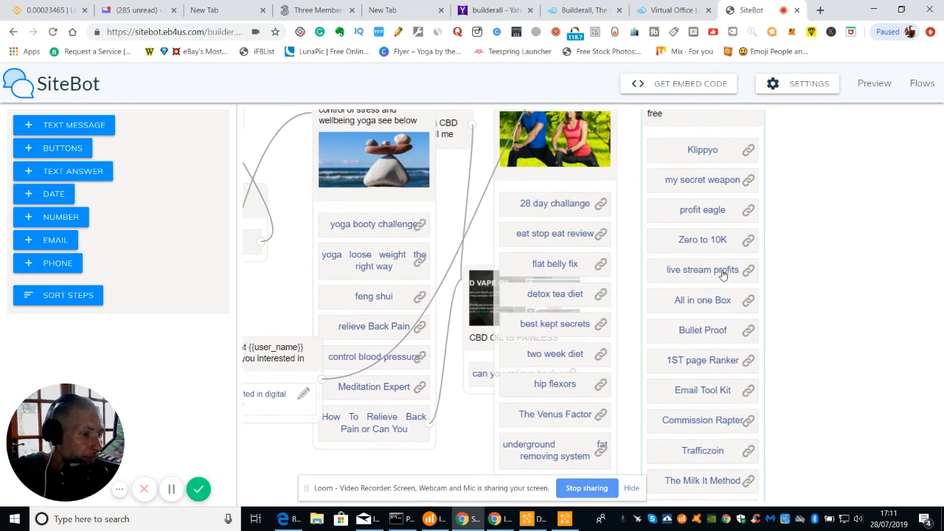
mouse_move(691, 217)
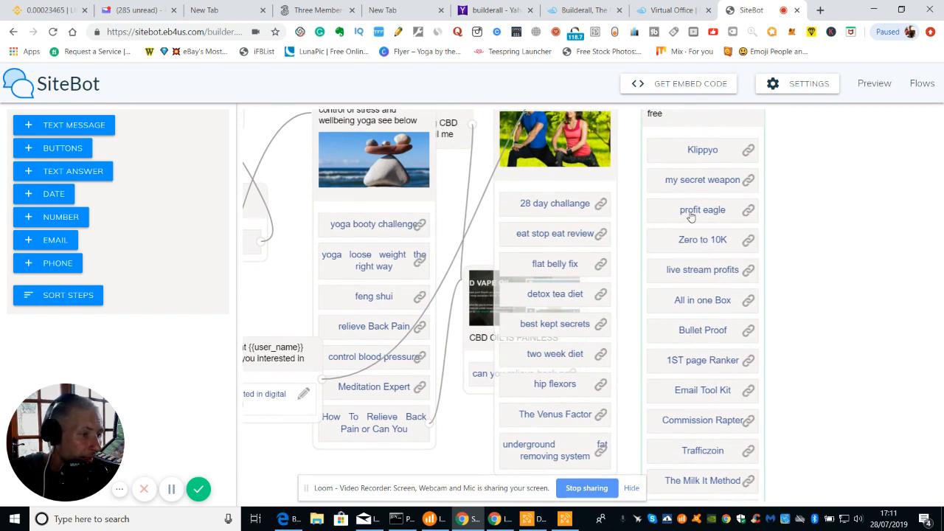
mouse_move(738, 183)
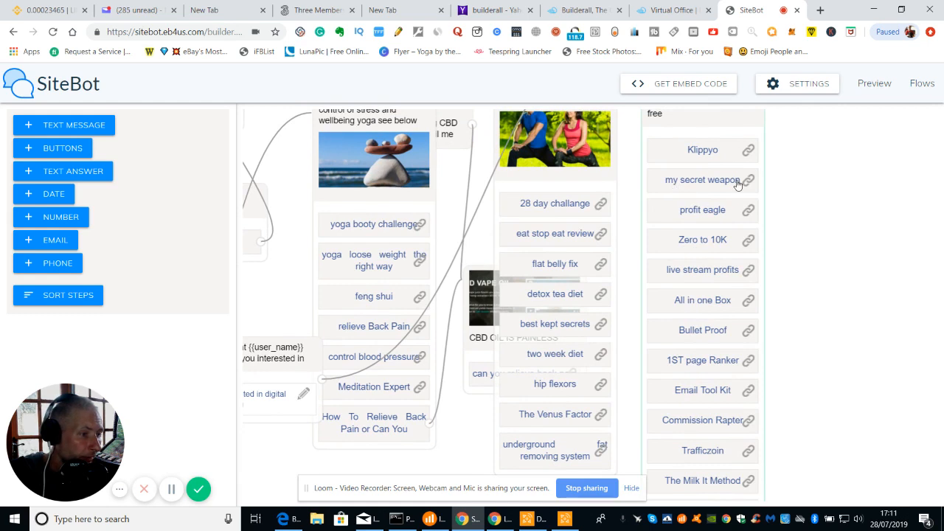
mouse_move(701, 363)
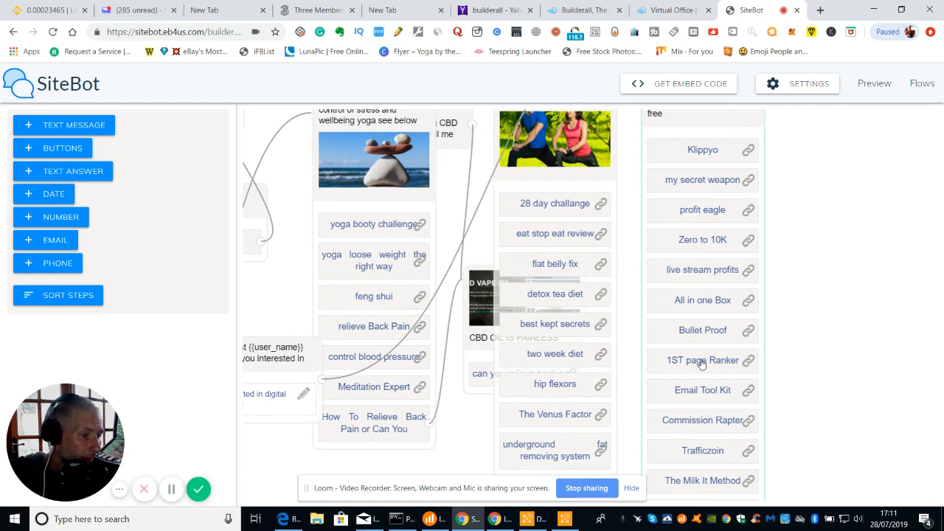
mouse_move(677, 401)
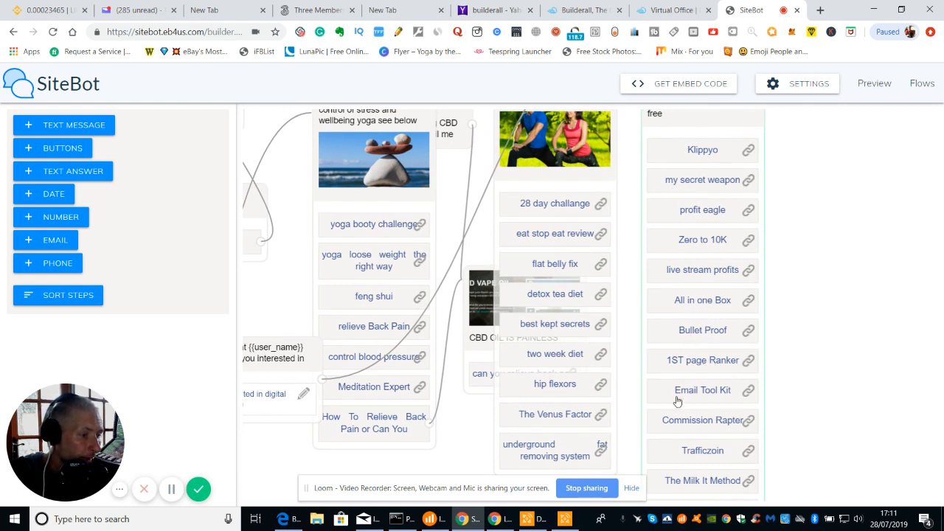
mouse_move(674, 461)
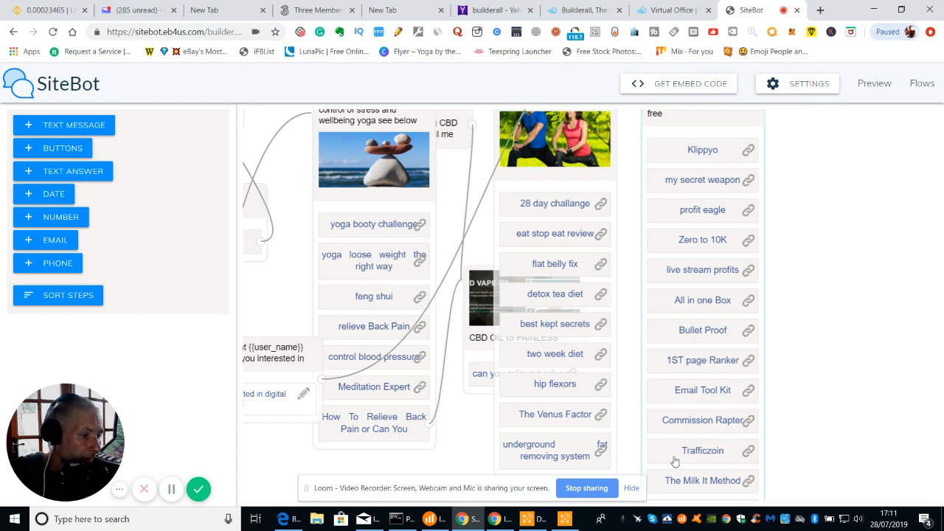
mouse_move(805, 456)
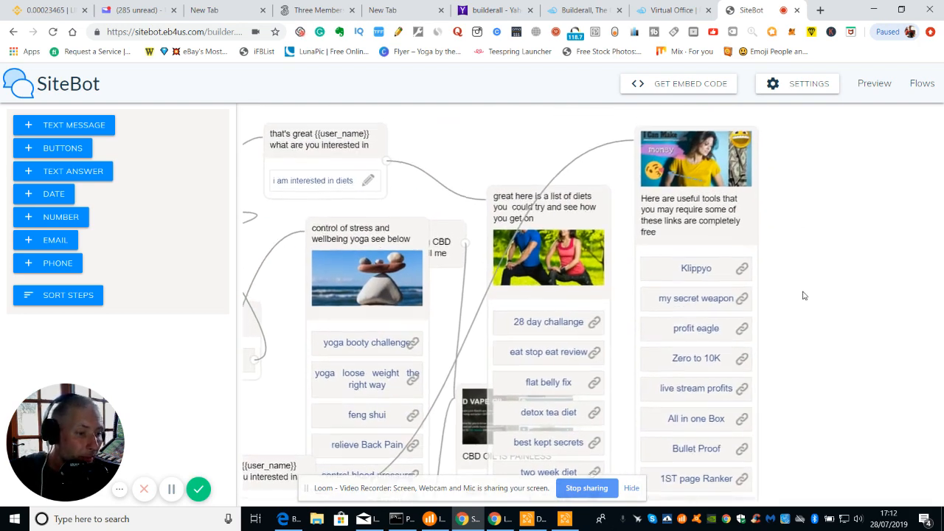
scroll("down", 3)
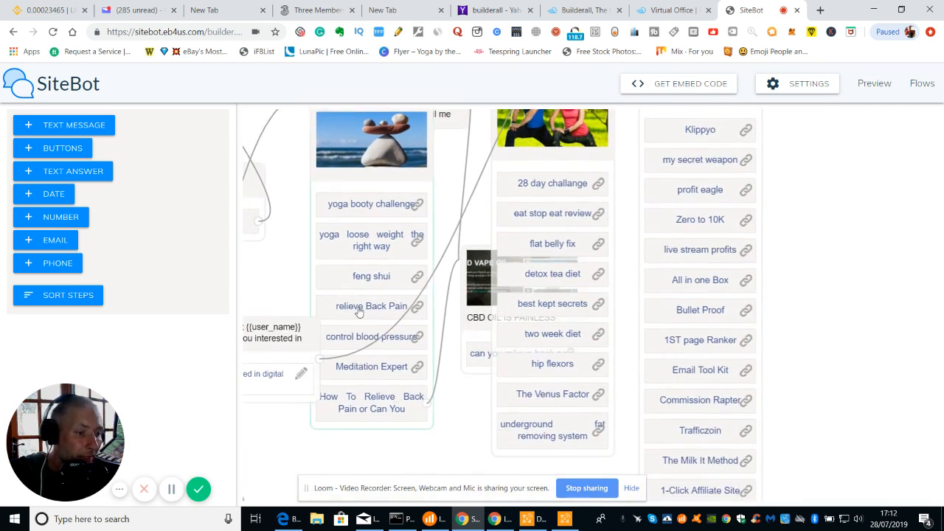
mouse_move(370, 215)
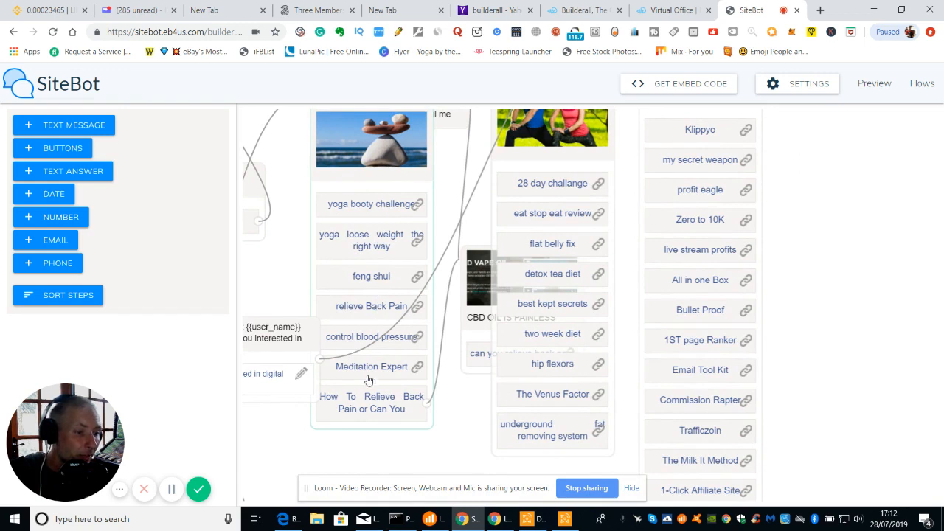
scroll("up", 3)
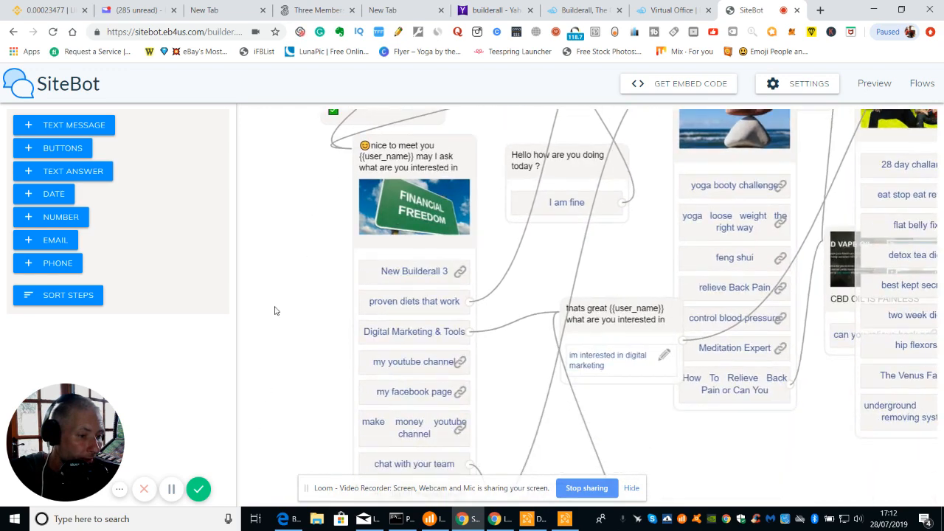
Step: Open the interest-choice question-with-buttons block for editing in the sidebar
scroll("down", 3)
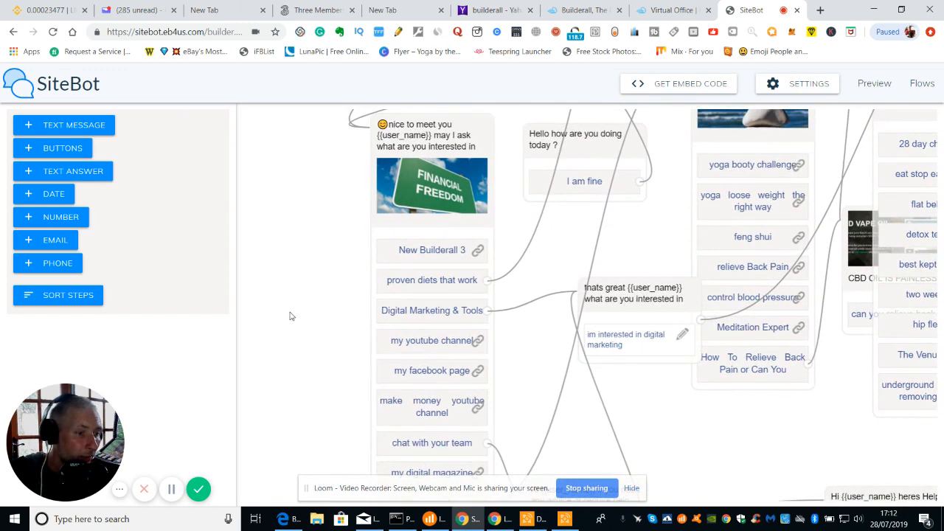
scroll("down", 3)
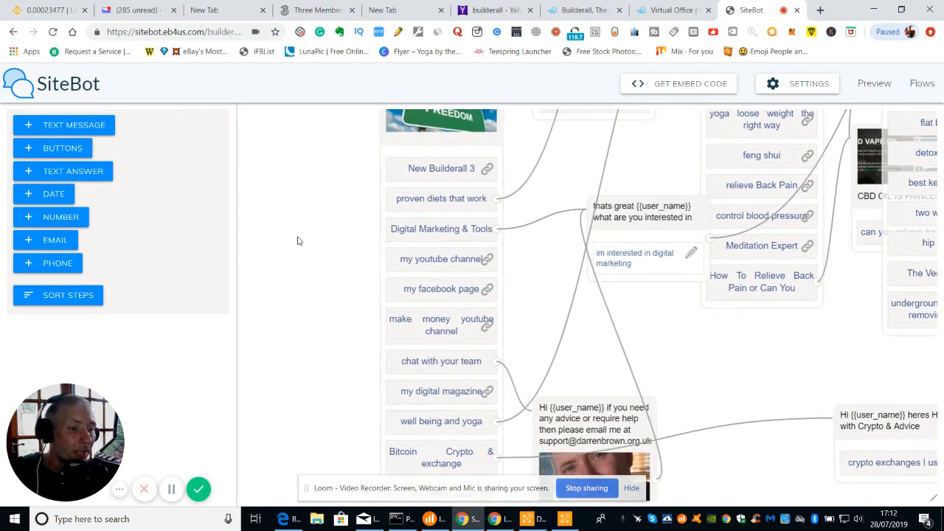
mouse_move(375, 162)
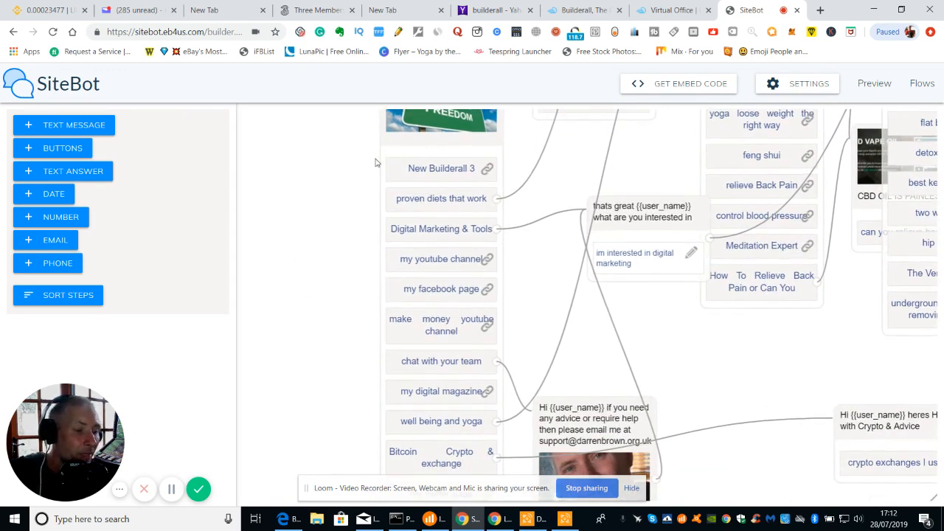
left_click(441, 169)
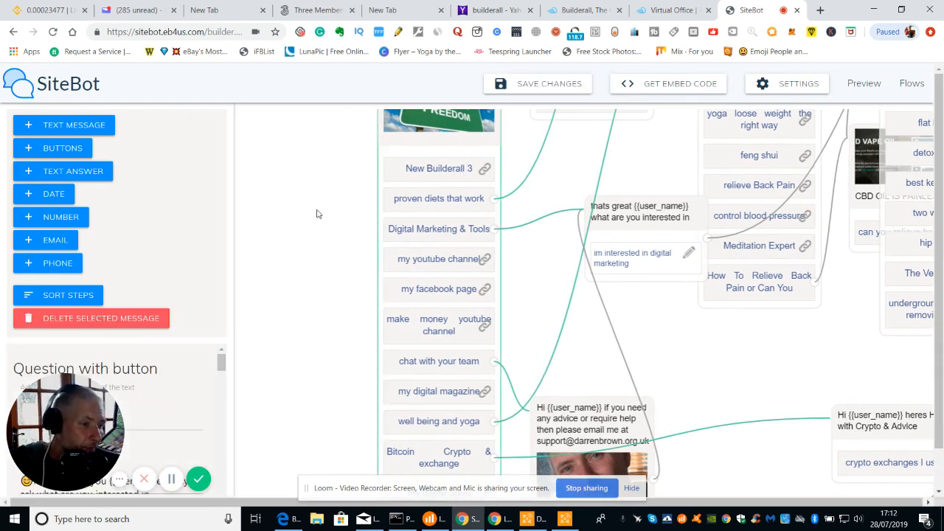
mouse_move(670, 223)
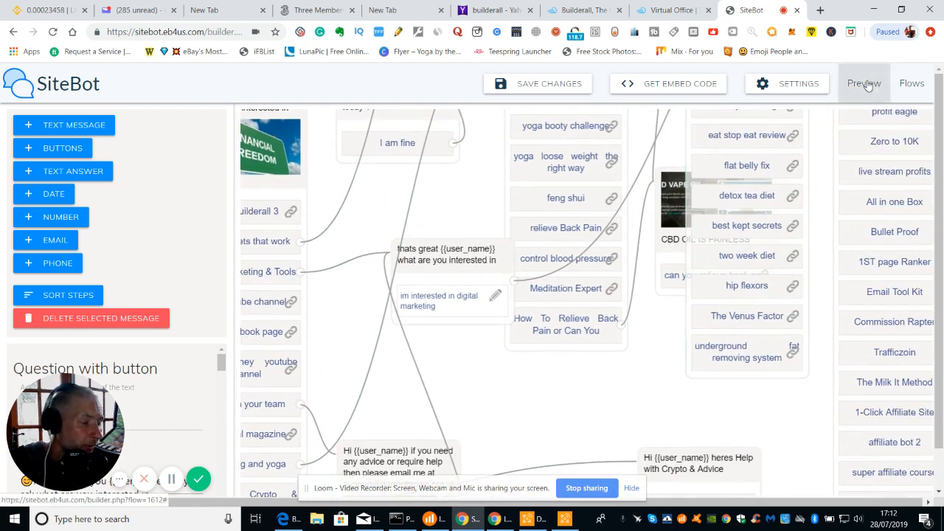
Step: Start the flow preview, reply 'I am fine' and send the name 'das'
left_click(864, 83)
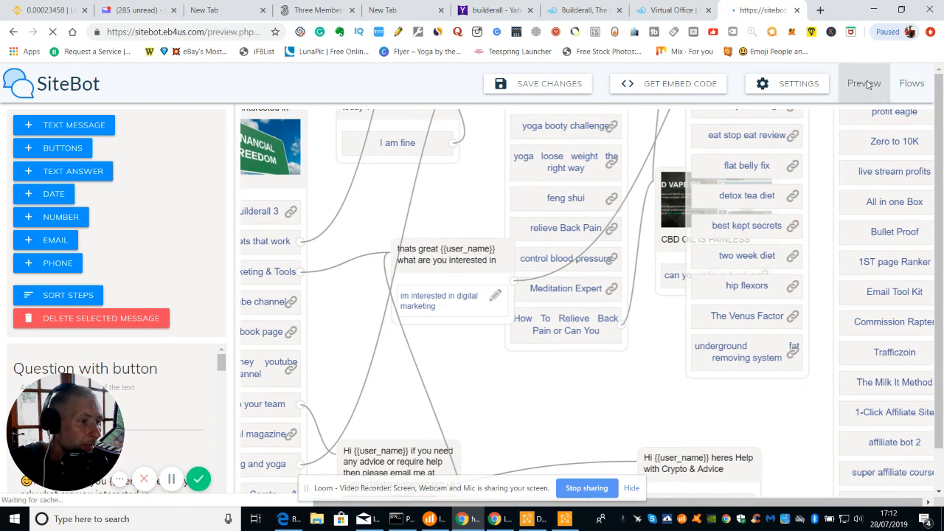
left_click(863, 83)
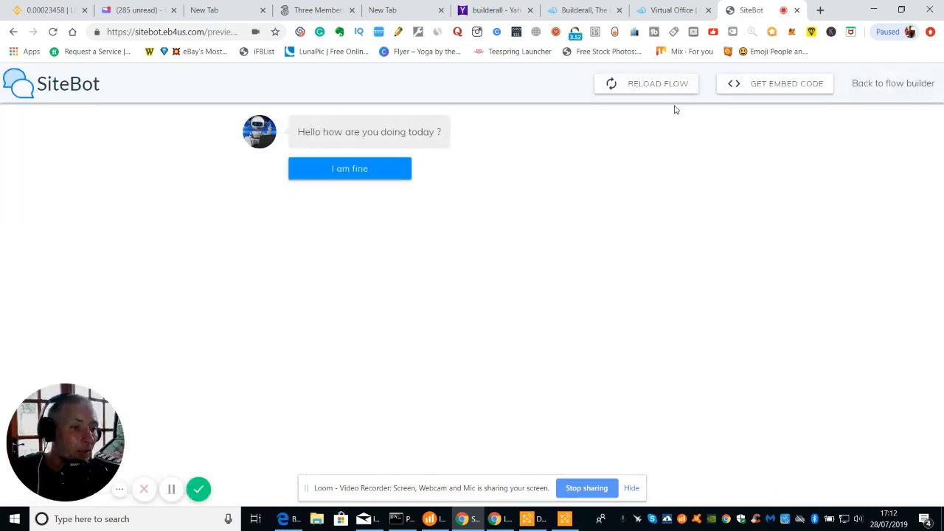
mouse_move(349, 168)
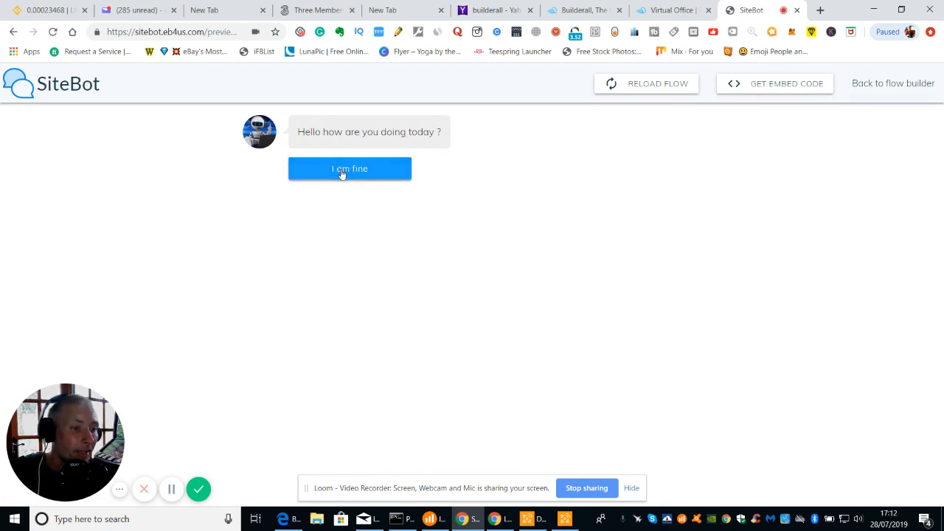
left_click(349, 168)
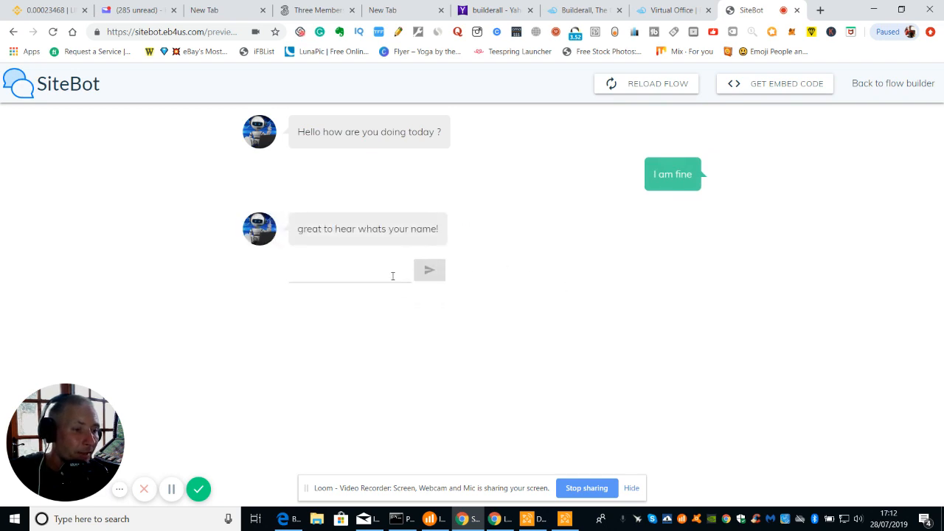
type("das")
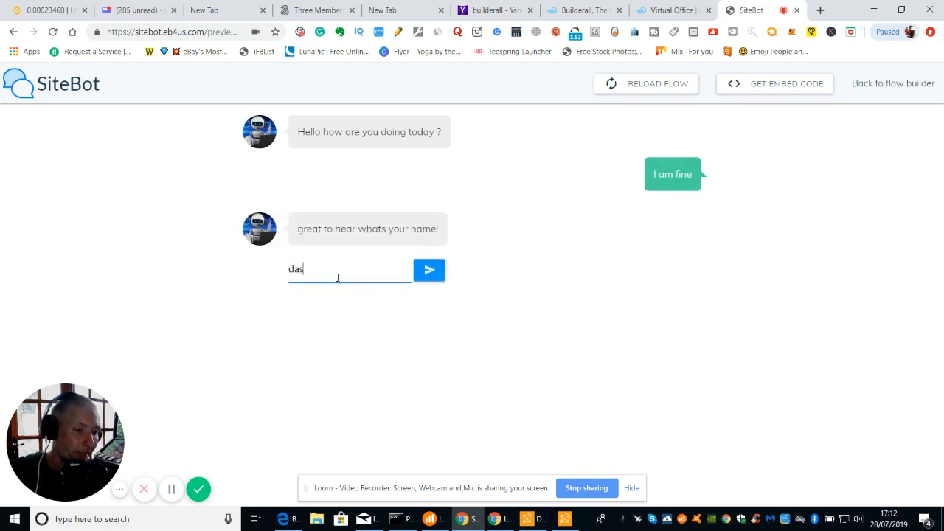
left_click(429, 270)
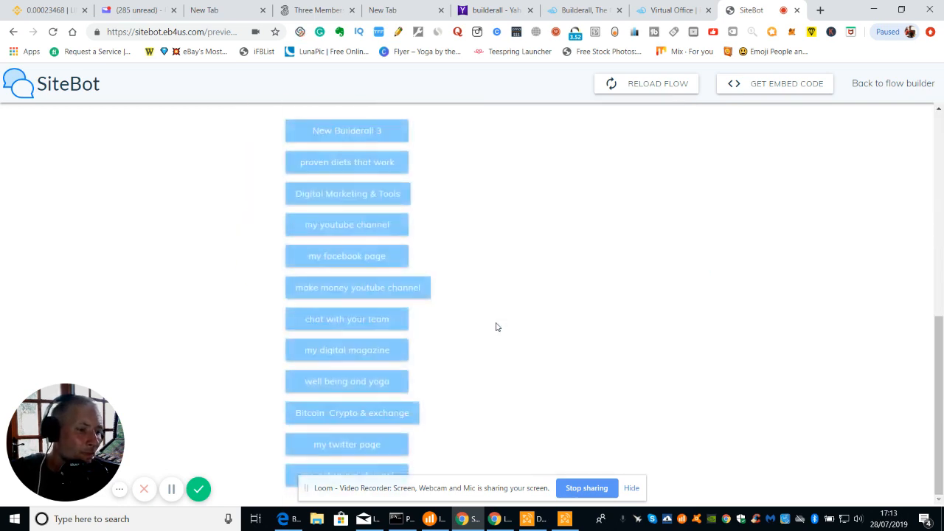
Step: Choose New Builderall 3 and open the bit.ly link the bot replies with
scroll("up", 3)
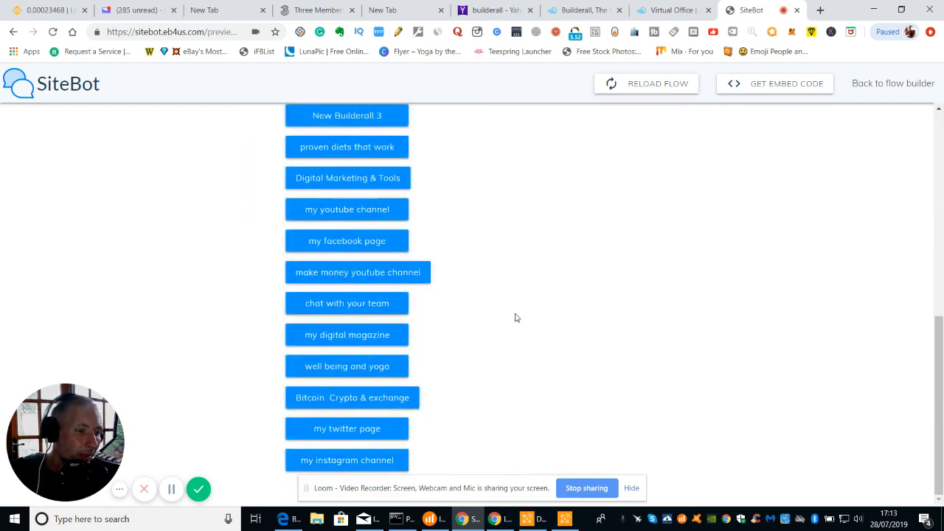
scroll("up", 3)
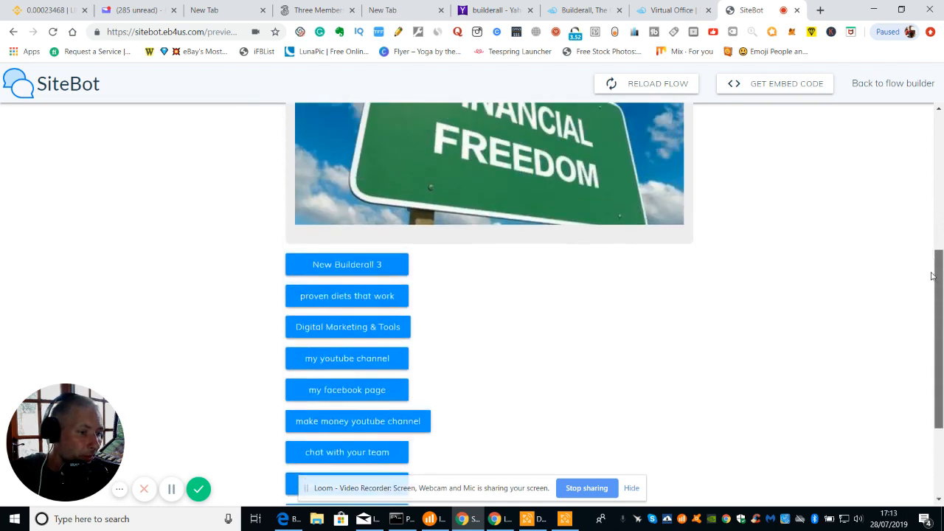
scroll("down", 3)
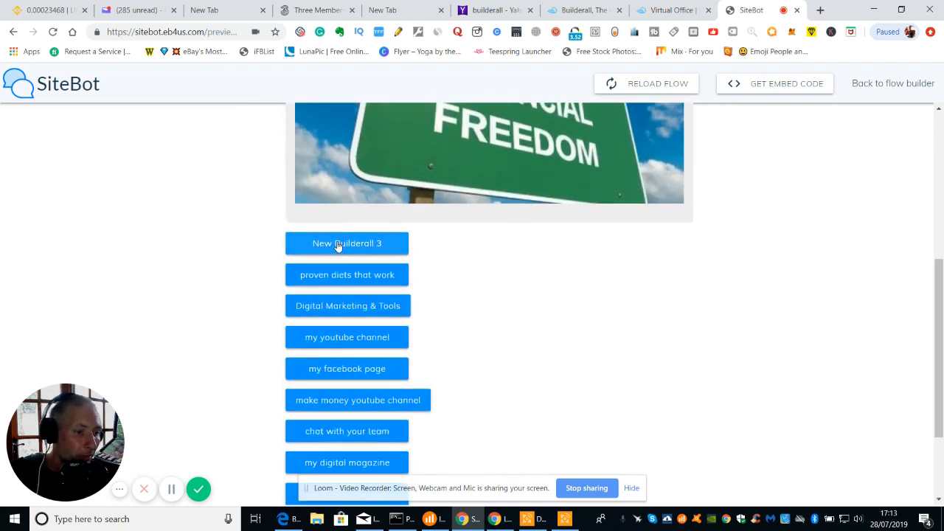
left_click(347, 243)
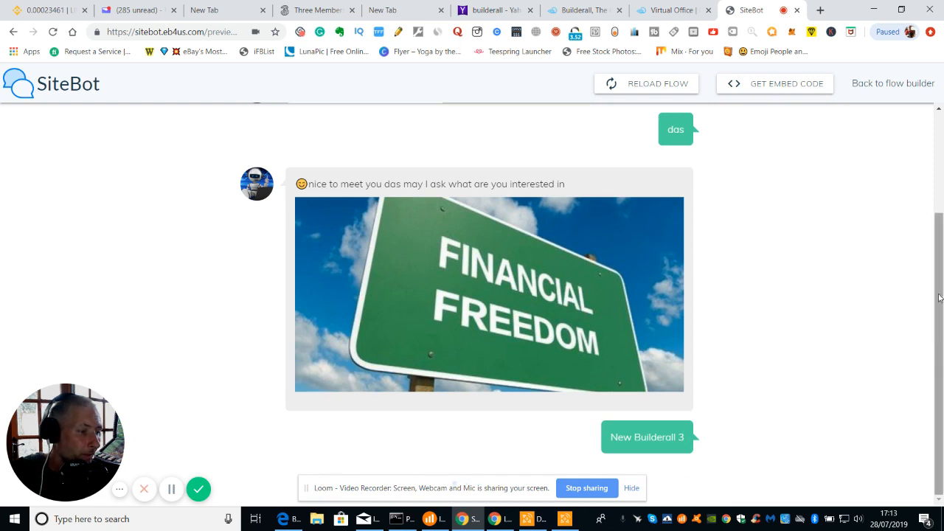
scroll("down", 3)
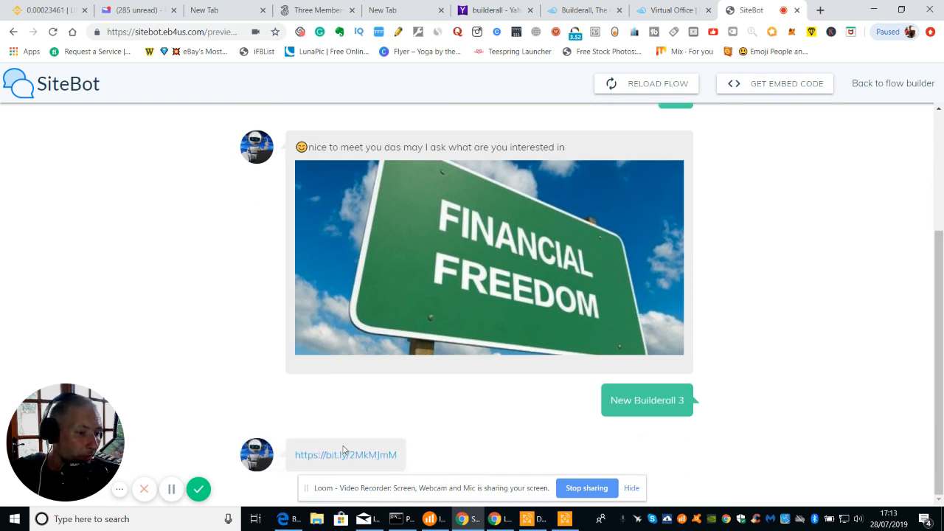
left_click(346, 455)
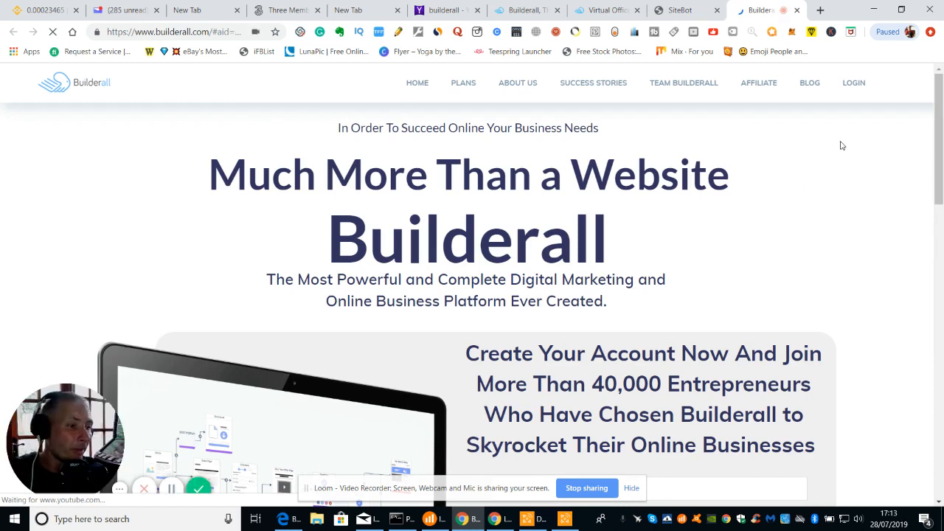
scroll("down", 3)
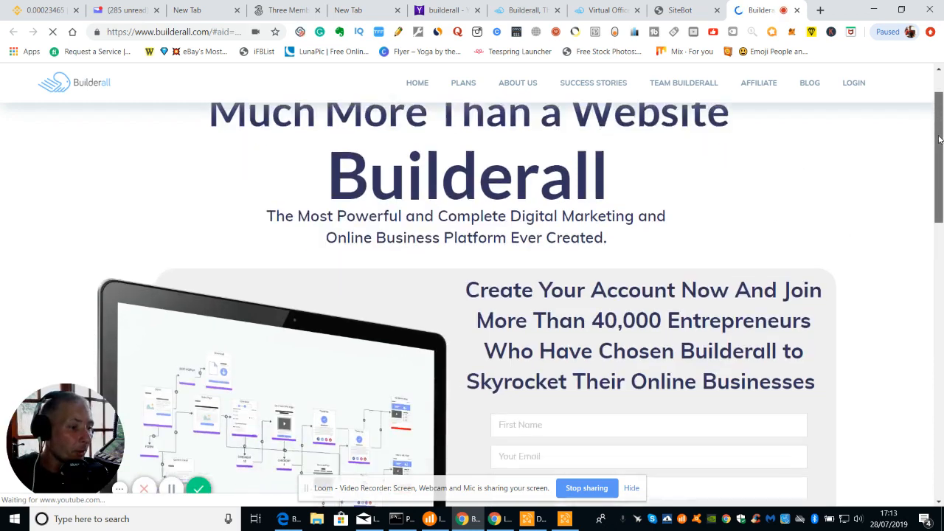
scroll("down", 3)
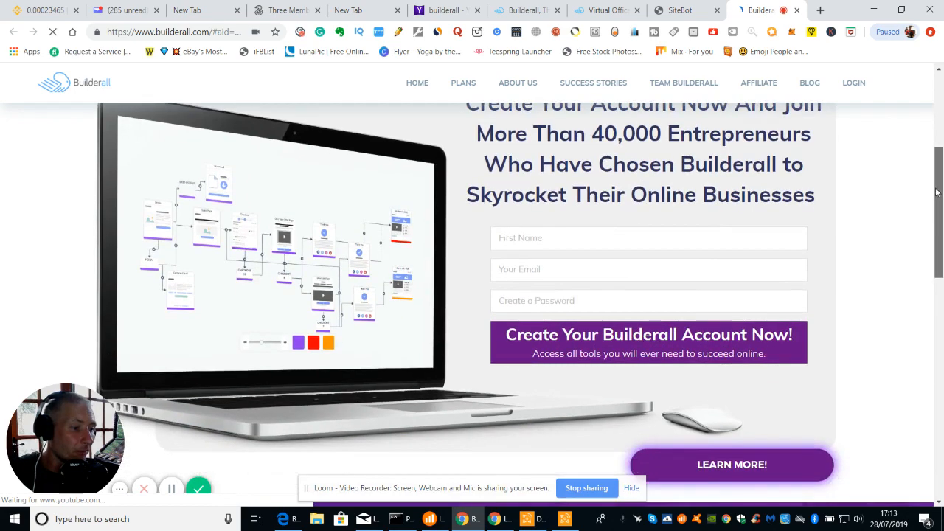
scroll("down", 3)
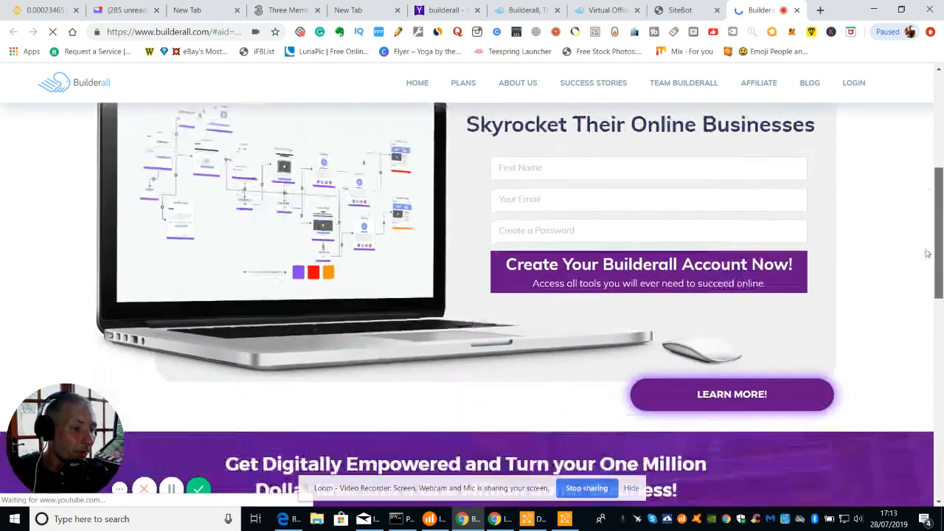
scroll("down", 3)
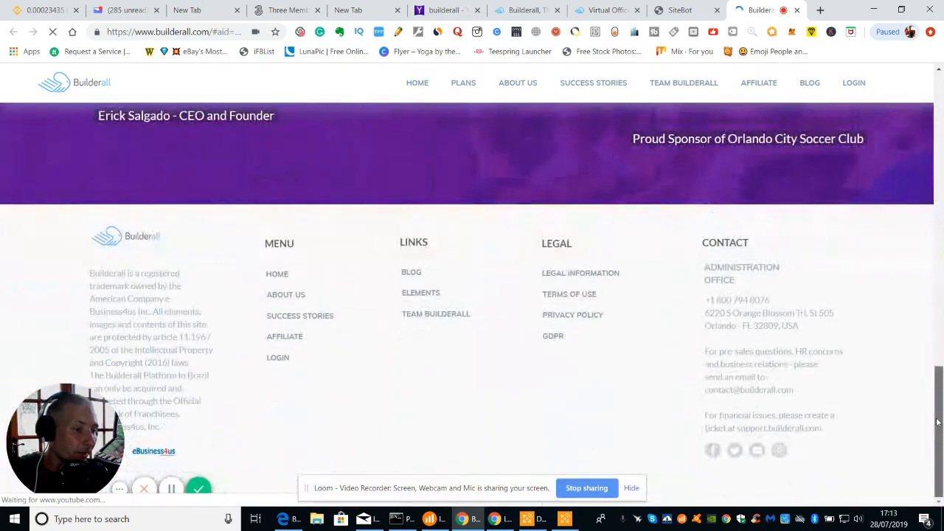
scroll("up", 3)
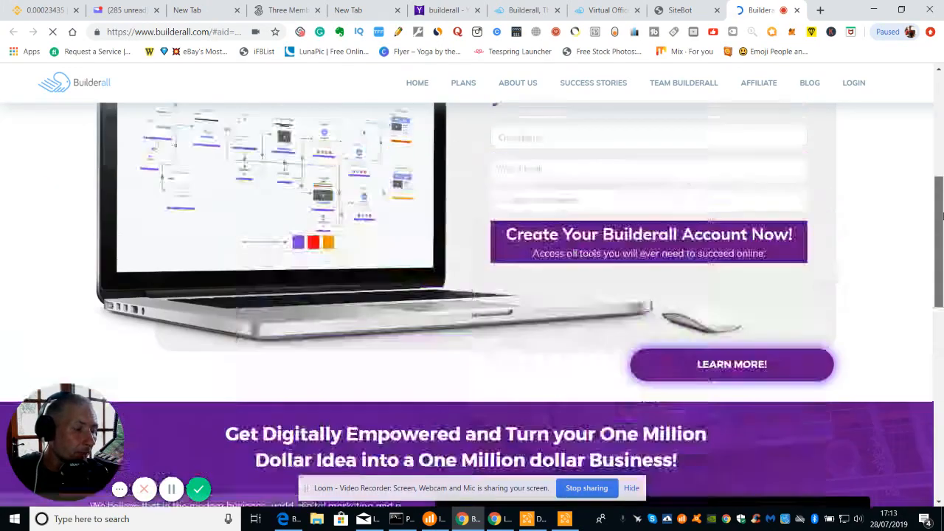
scroll("up", 3)
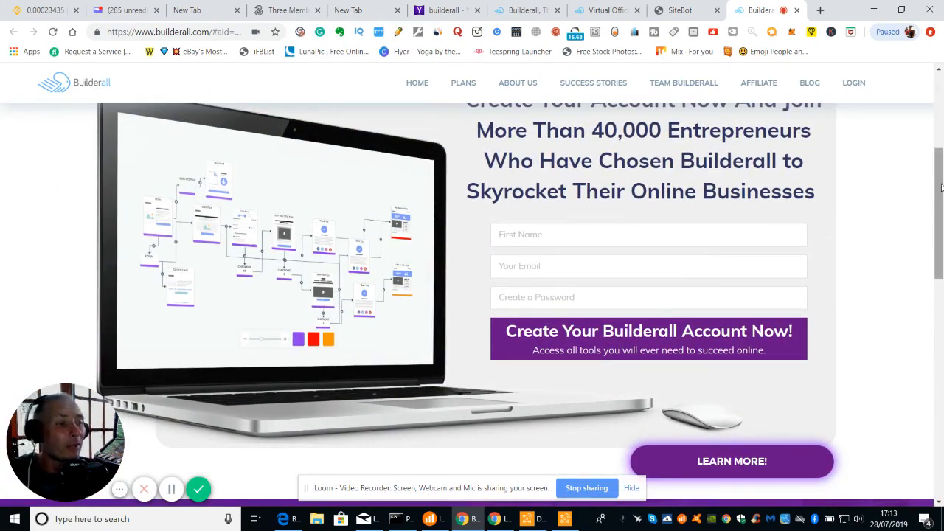
scroll("up", 3)
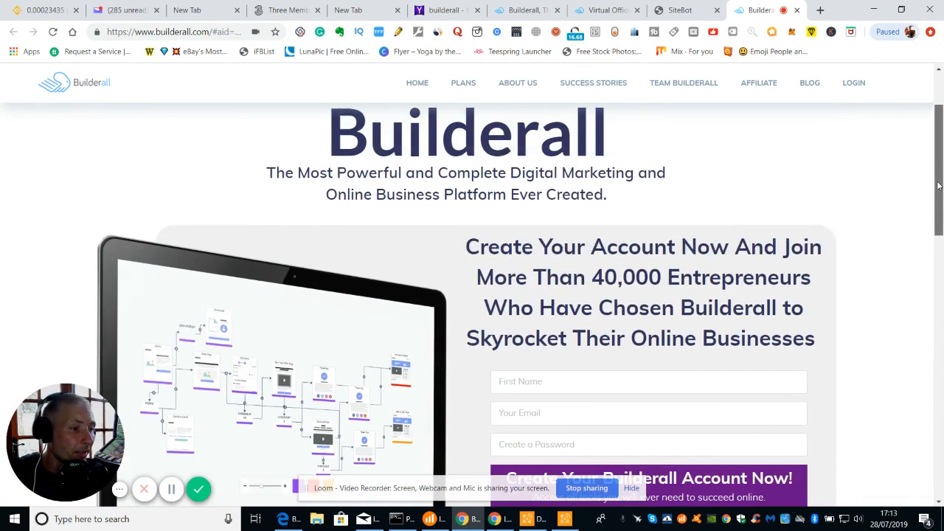
scroll("up", 3)
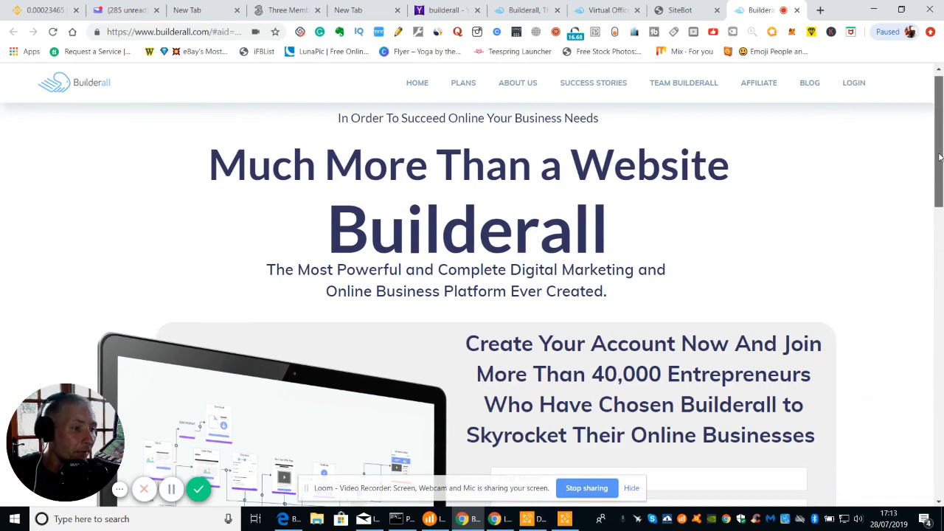
scroll("down", 3)
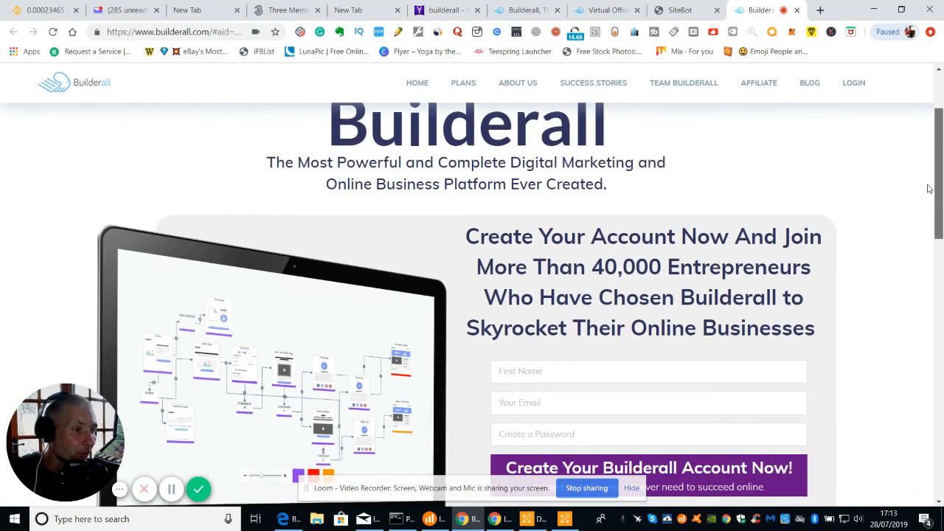
scroll("down", 3)
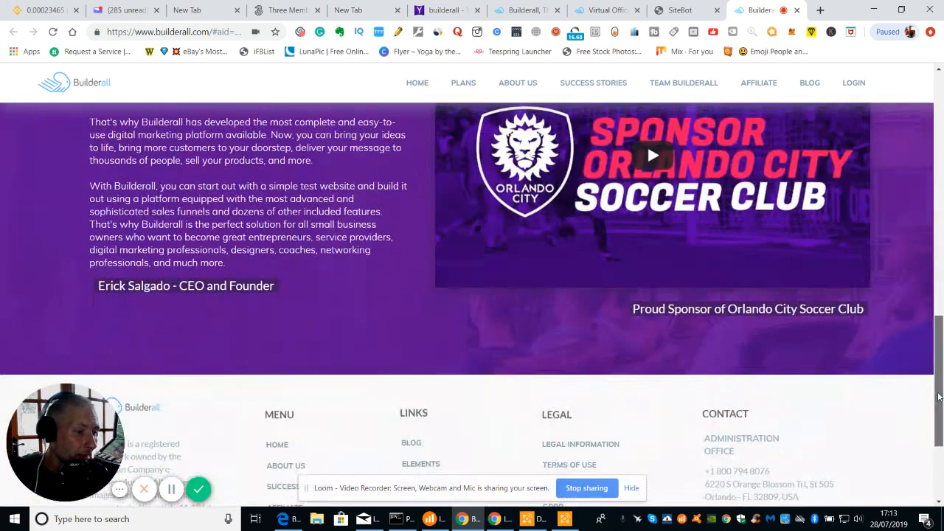
scroll("up", 3)
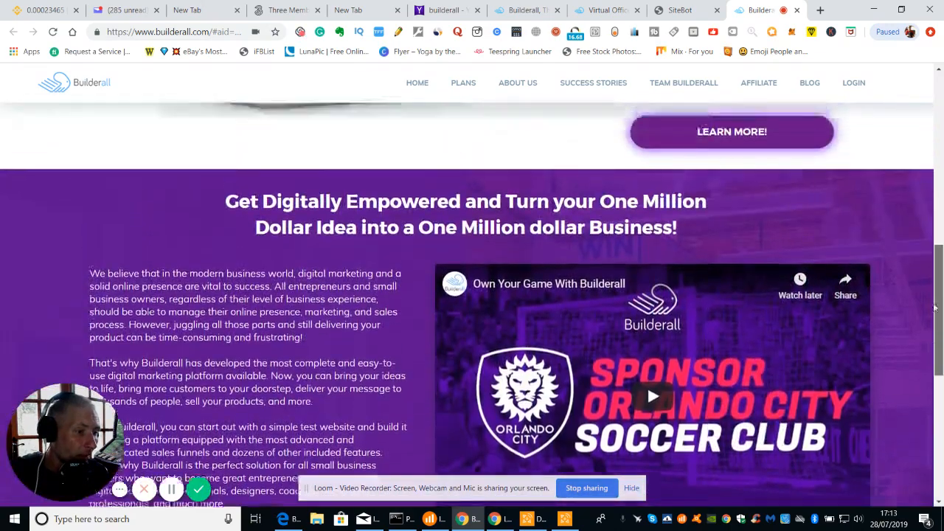
scroll("up", 3)
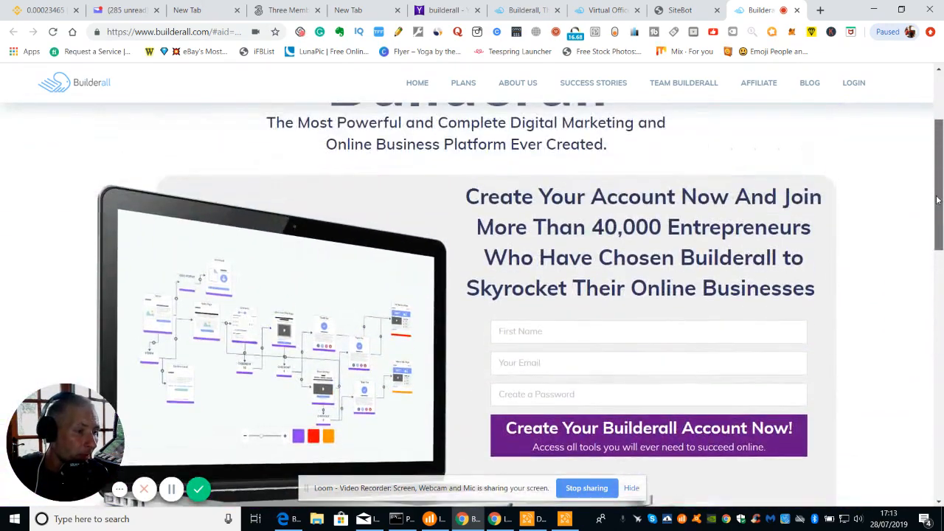
scroll("up", 3)
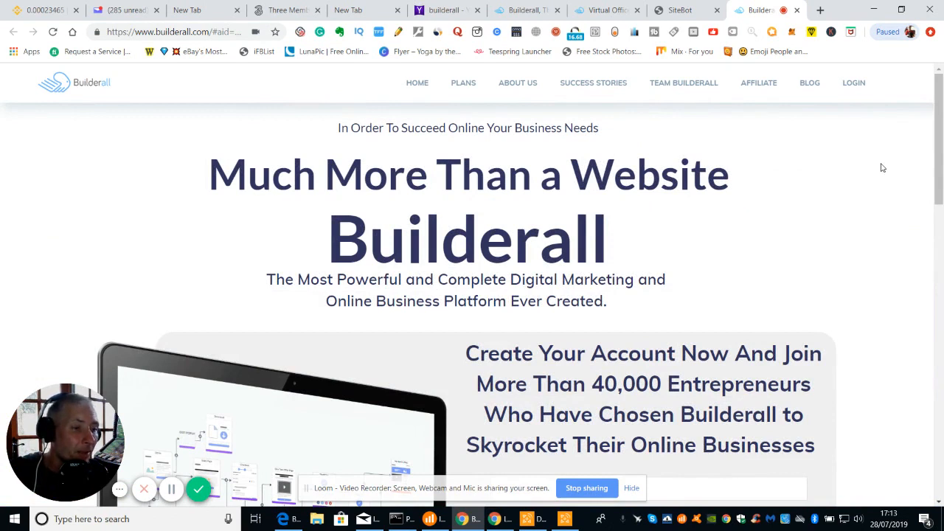
mouse_move(856, 177)
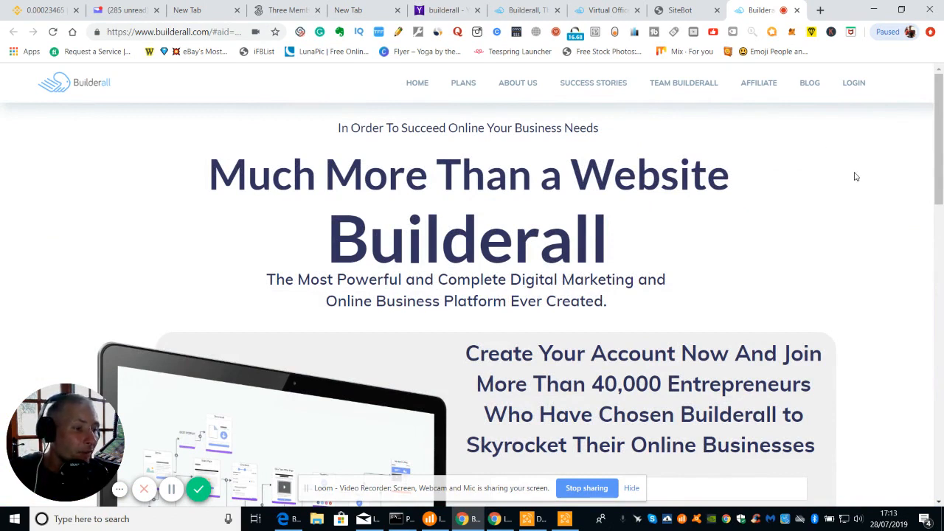
mouse_move(852, 152)
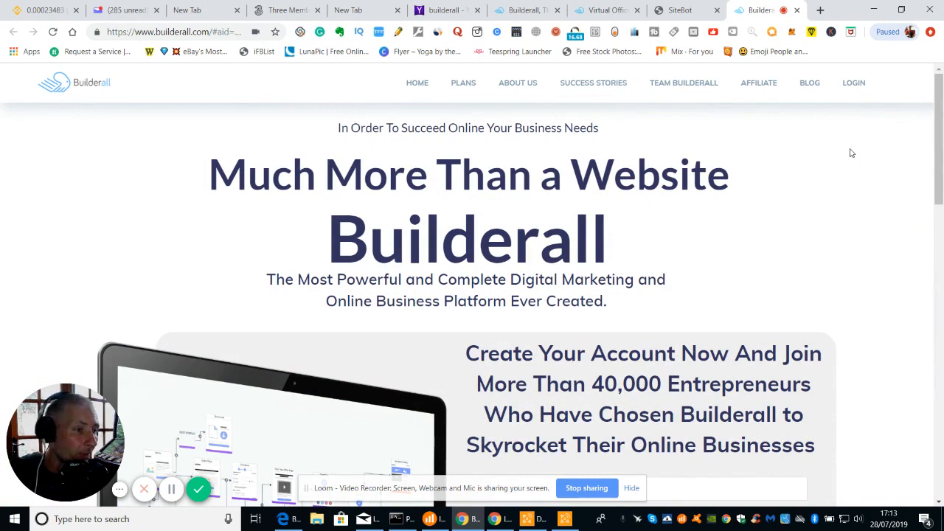
mouse_move(301, 33)
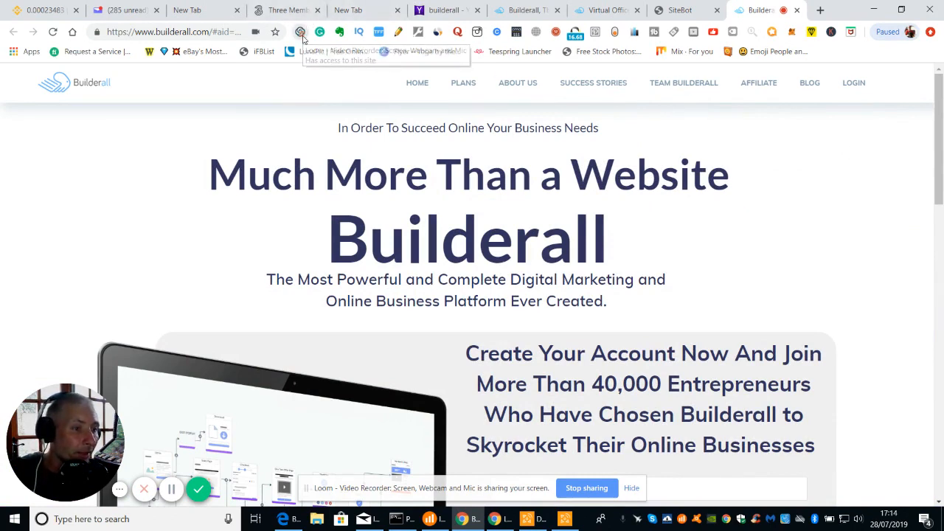